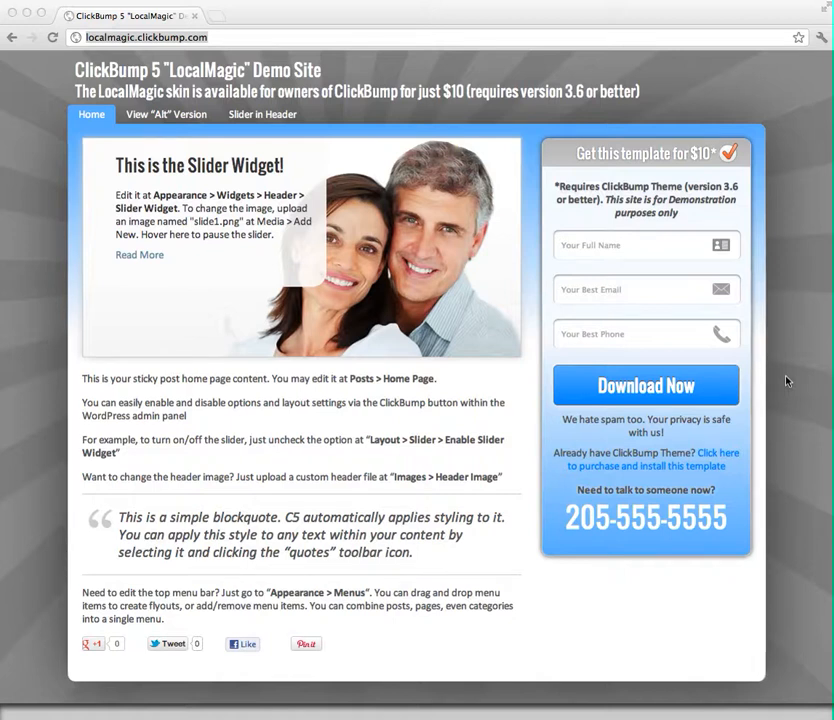
{"action": "mouse_move", "coordinate": [764, 360]}
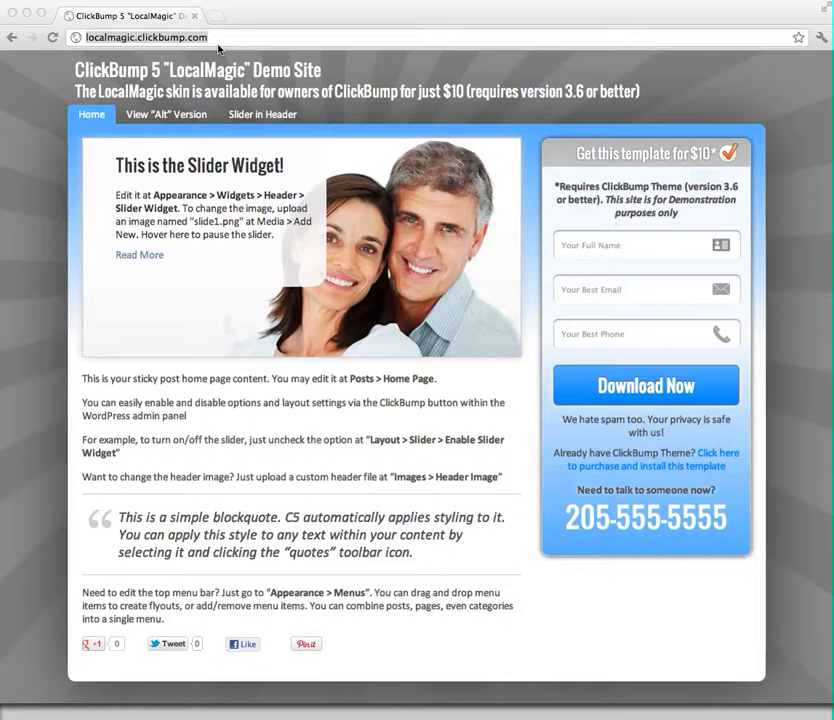
- Open localmagic-wide.clickbump.com in a new Chrome tab
{"action": "left_click", "coordinate": [144, 36]}
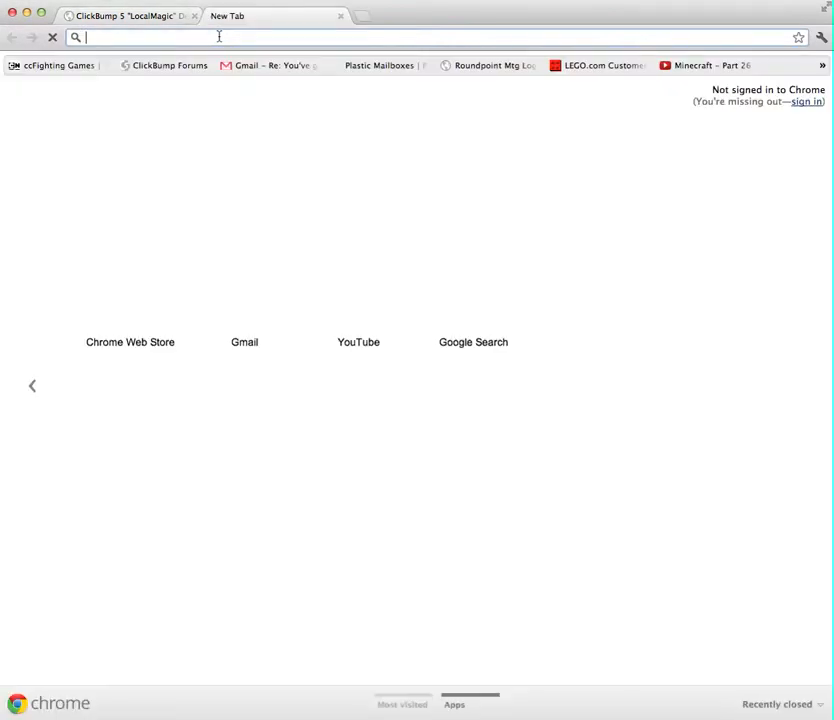
{"action": "type", "text": "jumpstart-pro.ziplocalmagic.zipUNZIP-TO-DESKTOP-BETA.zip"}
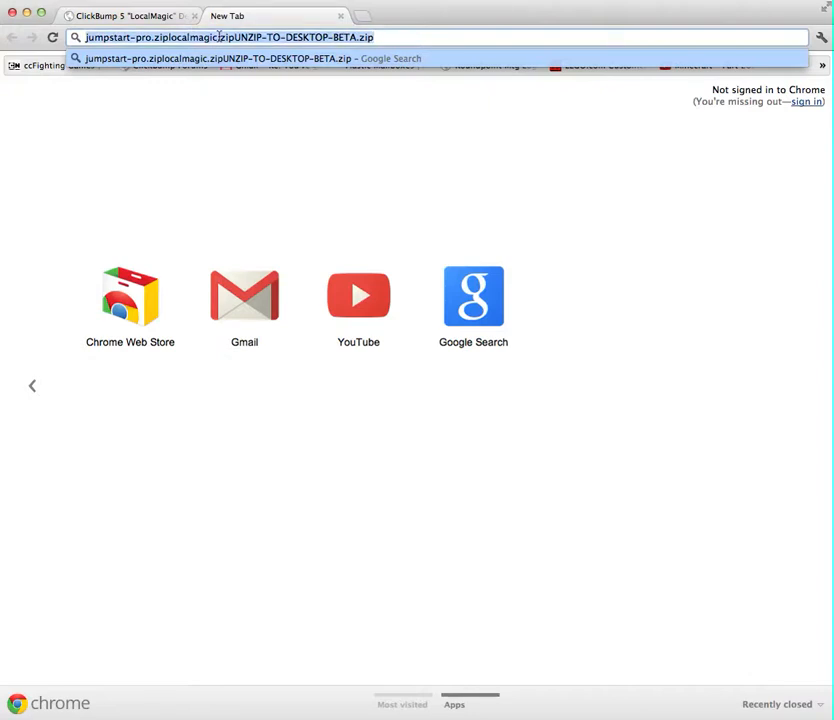
{"action": "type", "text": "l"}
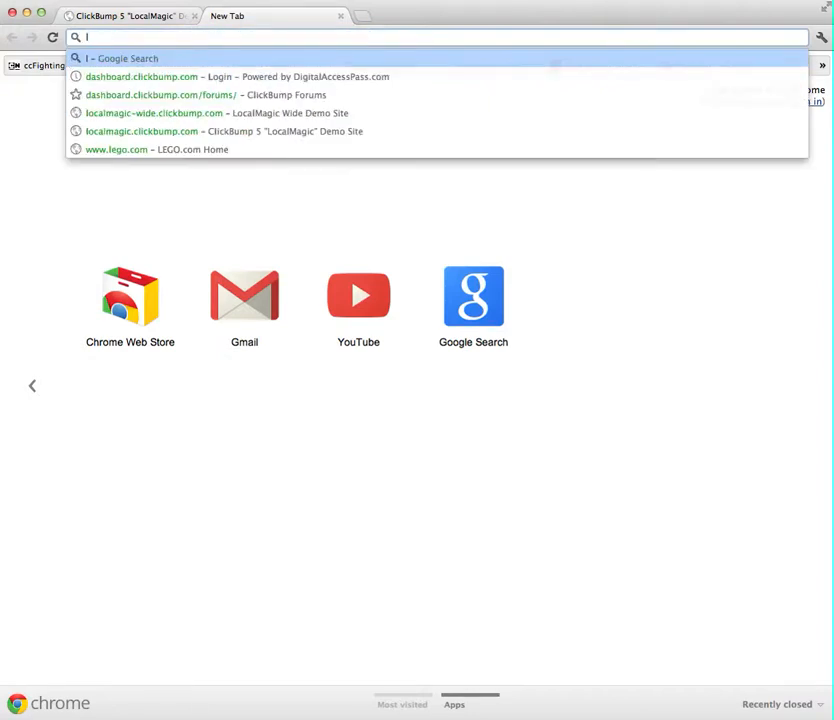
{"action": "type", "text": "ocalmagic-wide.clickbump.com"}
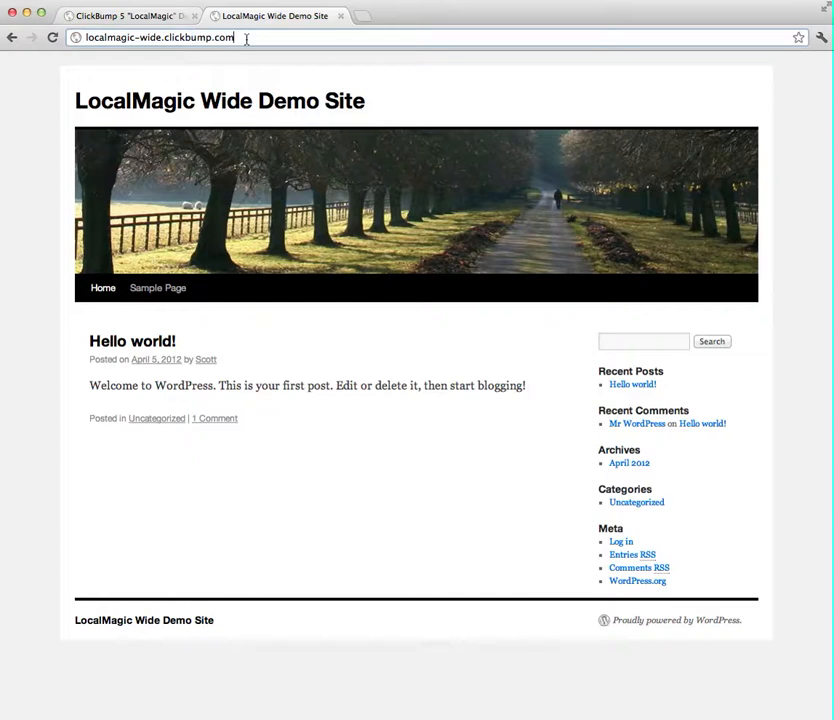
- Log in via /wp-admin with username and password, with Remember Me ticked
{"action": "type", "text": "/wp-admin%2F&reauth=1"}
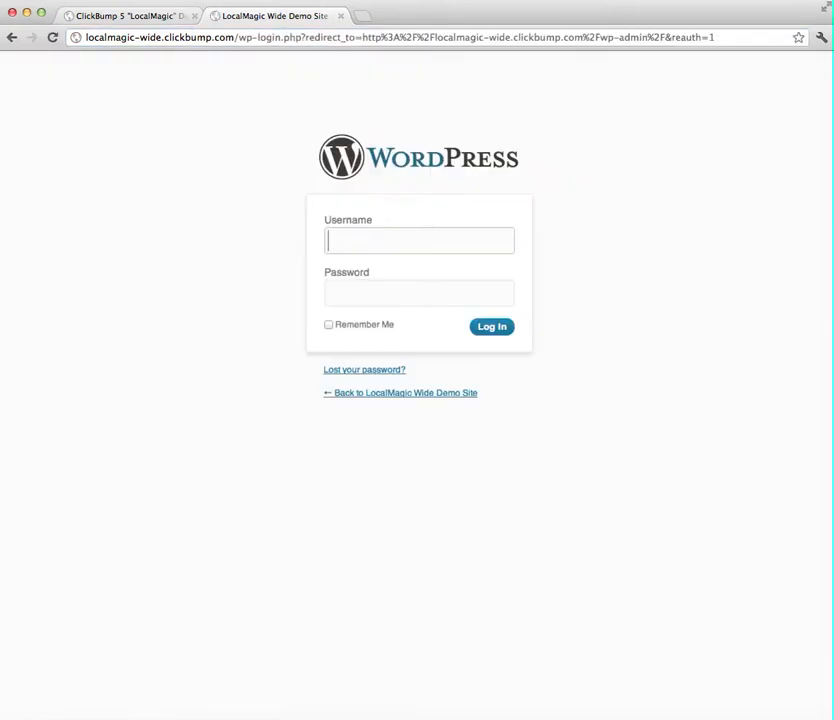
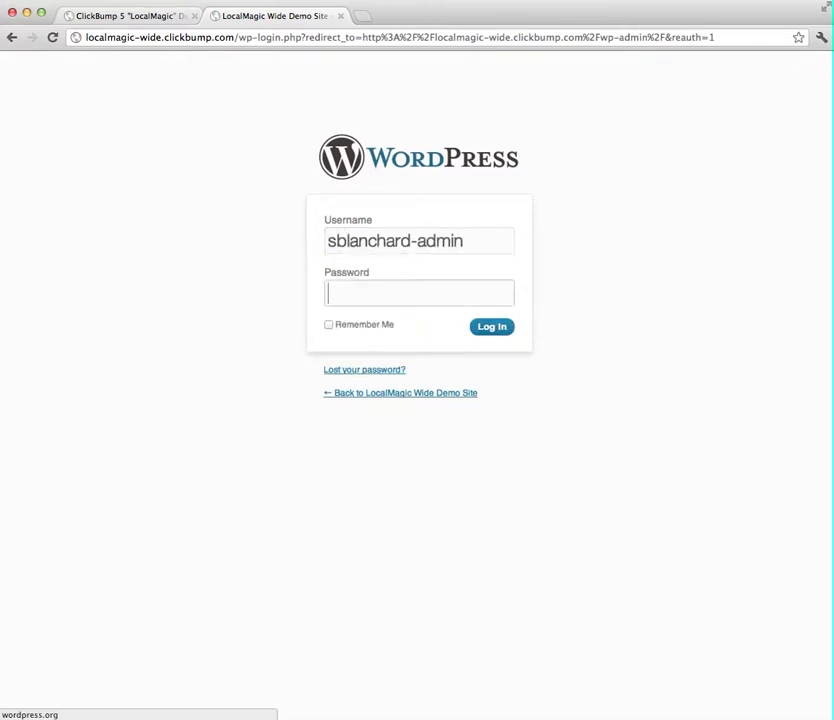
{"action": "type", "text": "••••"}
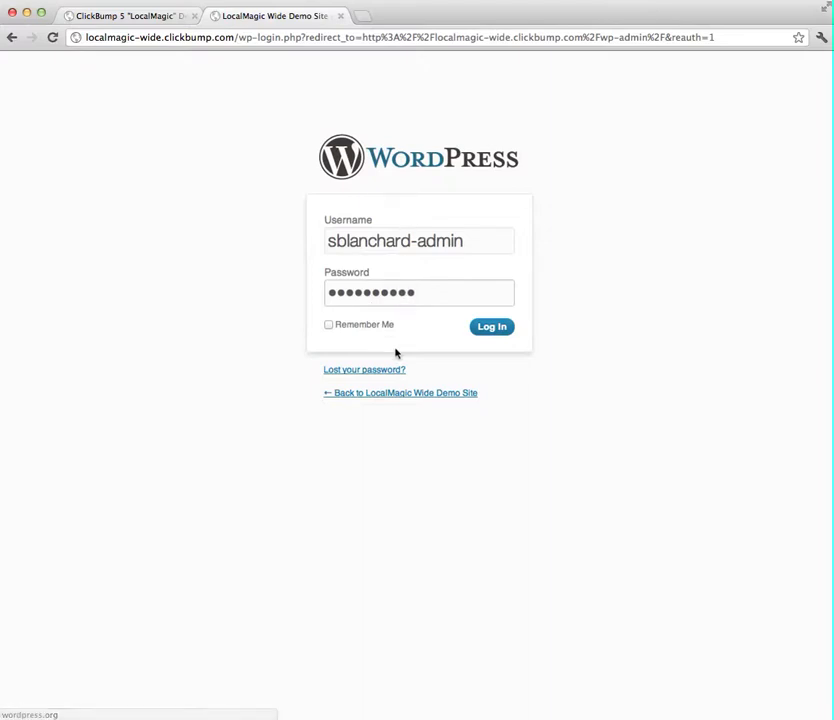
{"action": "left_click", "coordinate": [492, 326]}
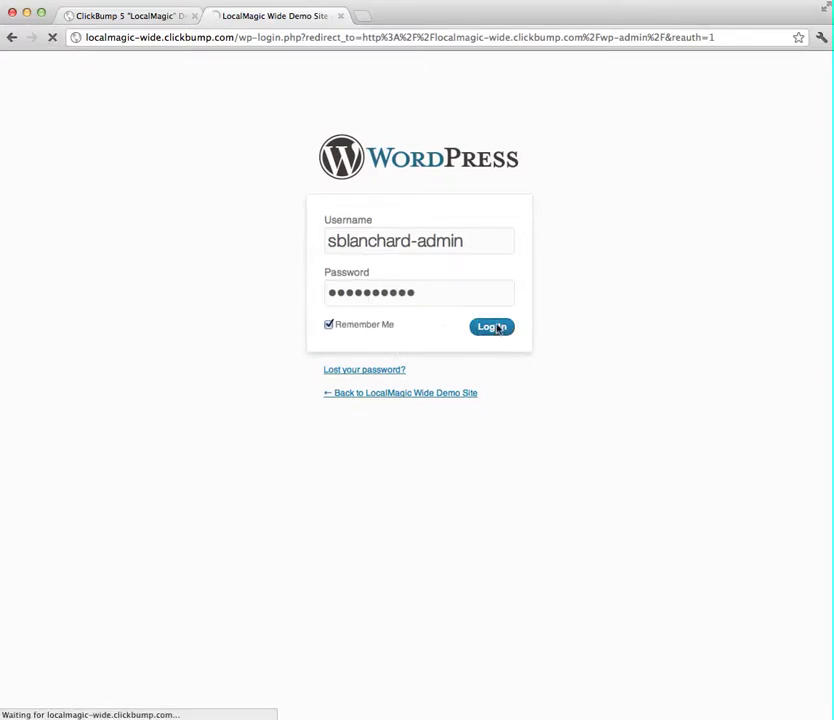
{"action": "left_click", "coordinate": [490, 326]}
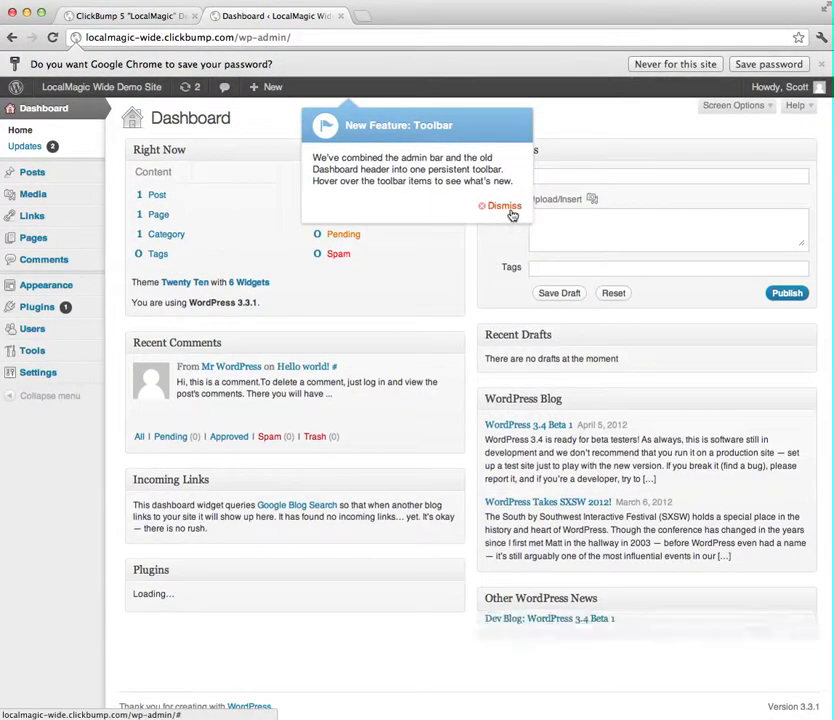
- Dismiss the dashboard notices and reach Plugins > Add New > Upload
{"action": "left_click", "coordinate": [502, 204]}
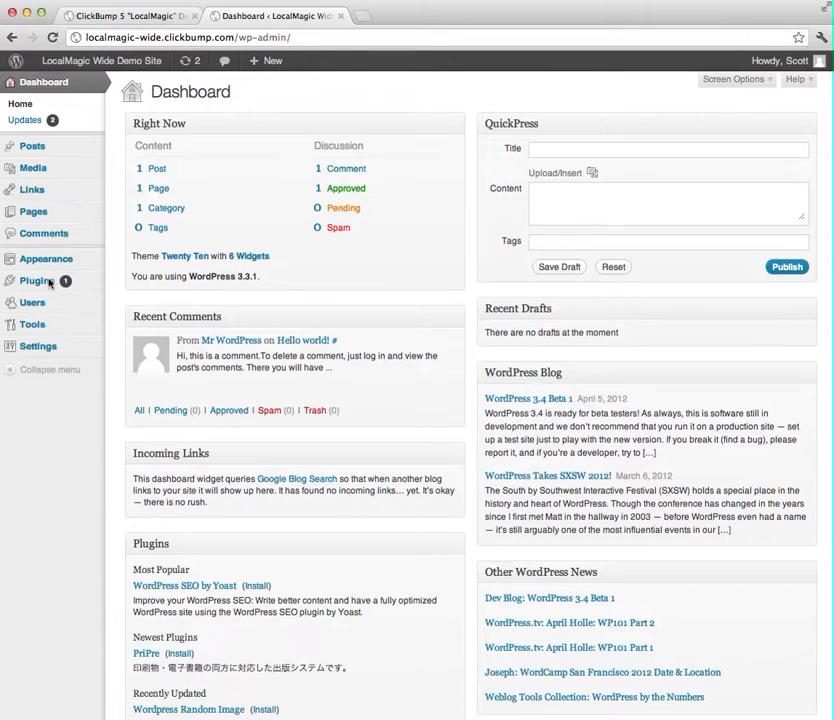
{"action": "left_click", "coordinate": [36, 280]}
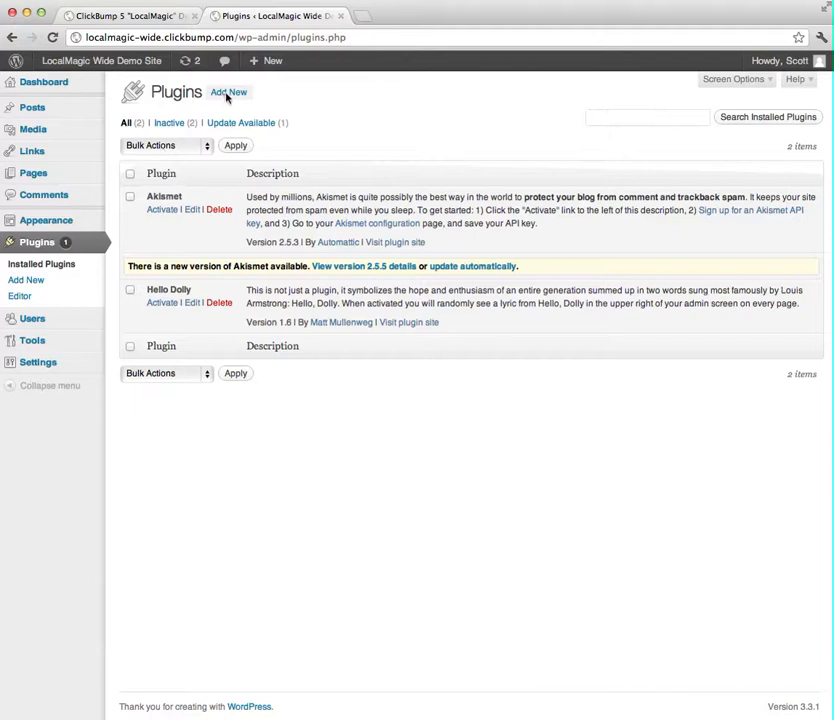
{"action": "left_click", "coordinate": [228, 92]}
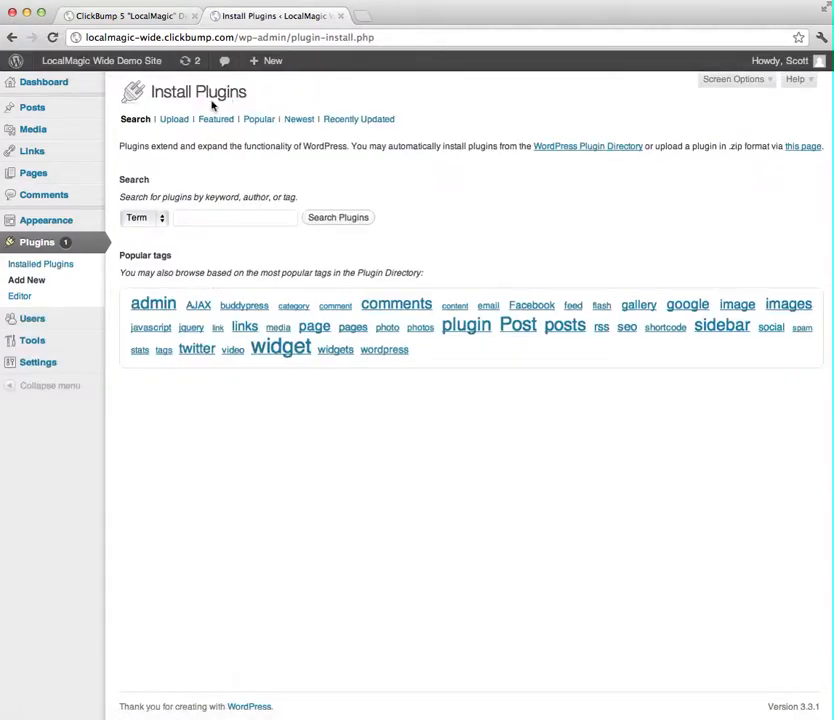
{"action": "left_click", "coordinate": [172, 120]}
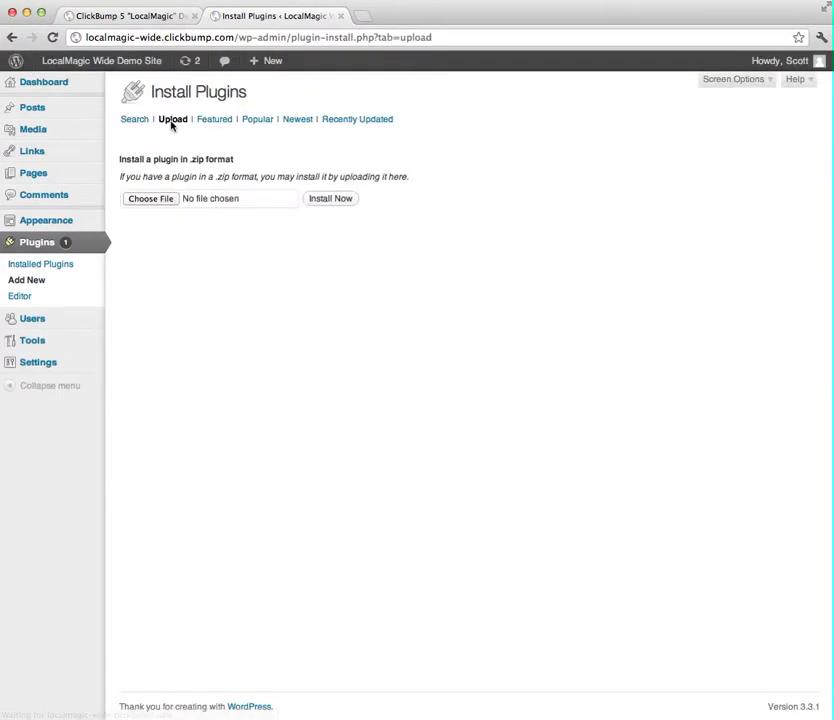
- Upload and install jumpstart-pro.zip from the UNZIP-TO-DESKTOP-BETA folder
{"action": "left_click", "coordinate": [150, 198]}
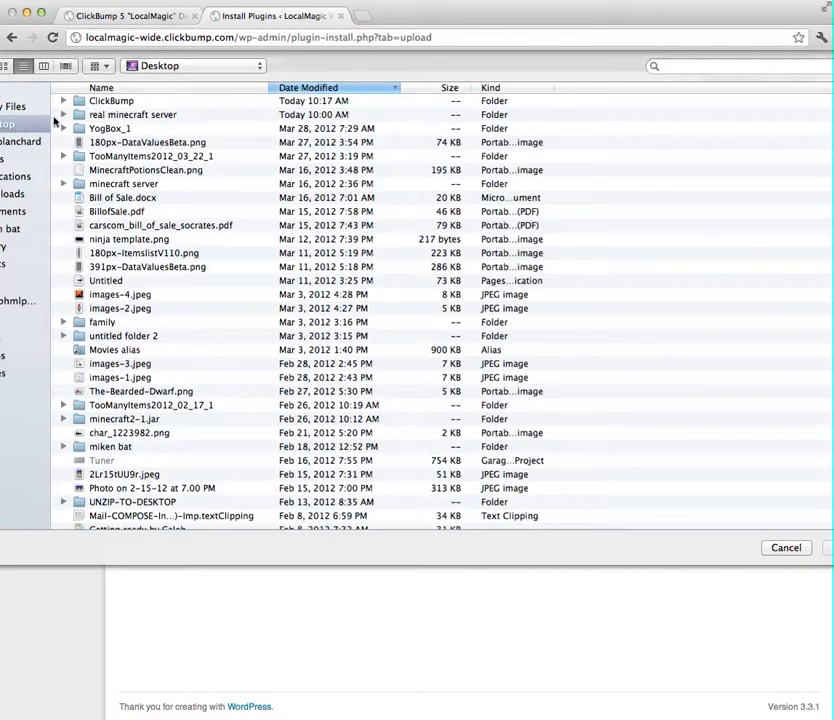
{"action": "left_click", "coordinate": [64, 114]}
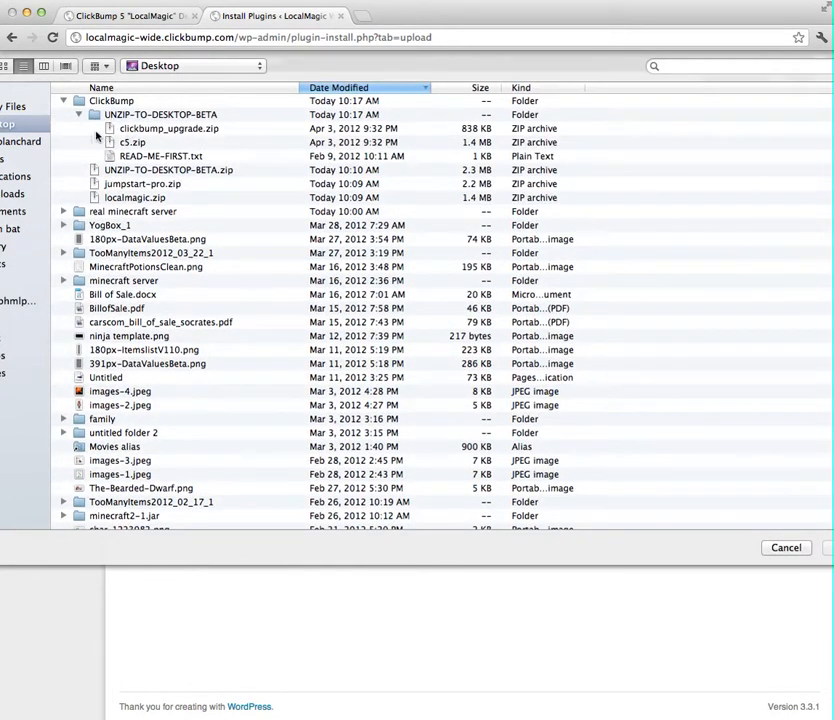
{"action": "left_click", "coordinate": [142, 184]}
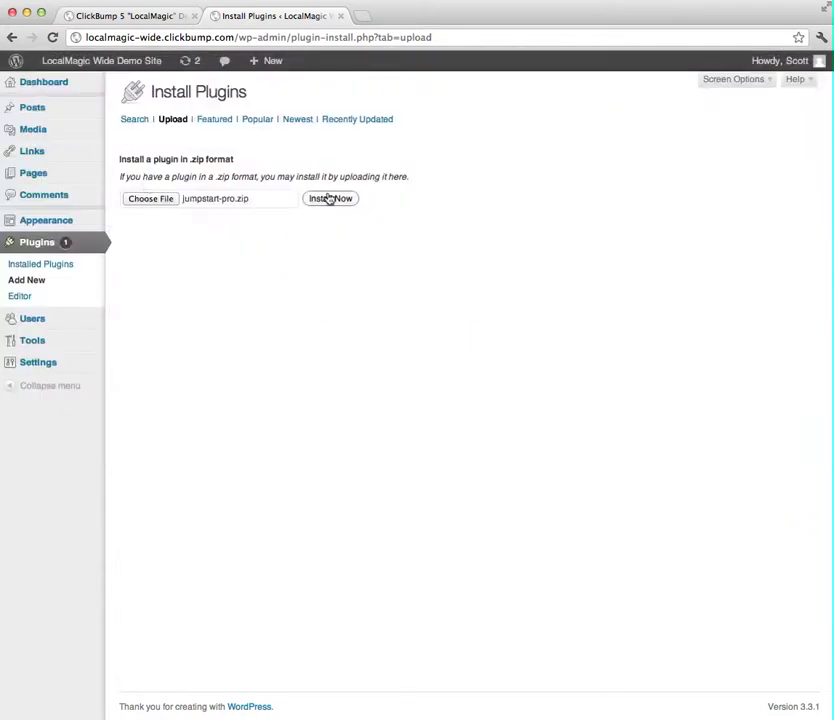
{"action": "left_click", "coordinate": [330, 198]}
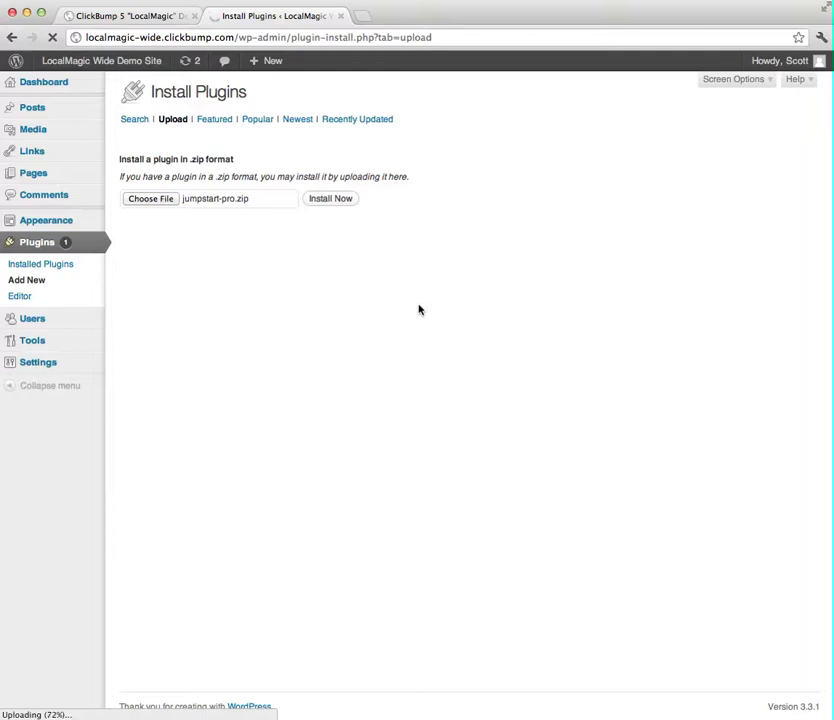
{"action": "left_click", "coordinate": [330, 198]}
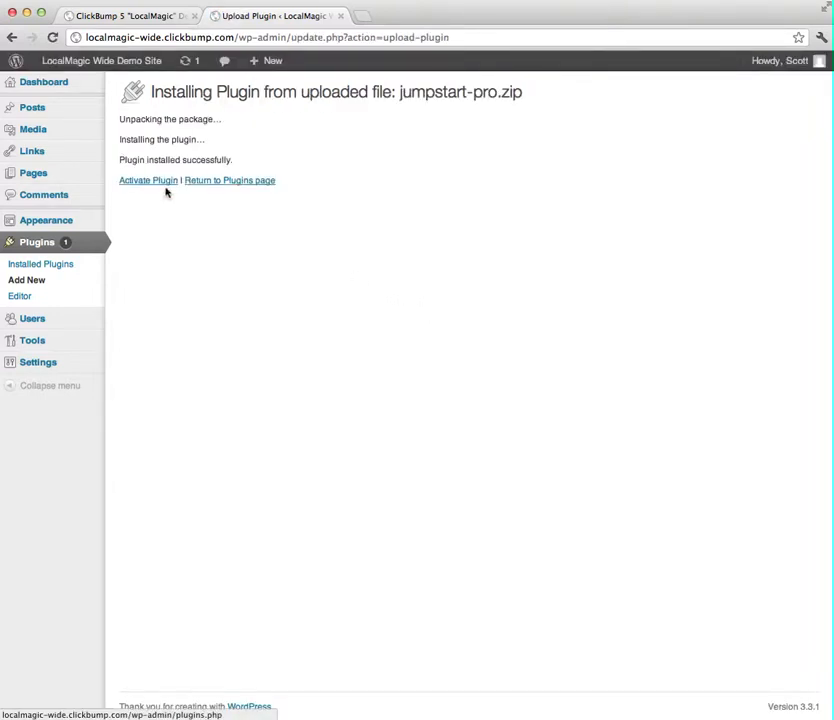
- Activate the ClickBump JumpStart Pro plugin and go to the ClickBump 5 options
{"action": "left_click", "coordinate": [148, 180]}
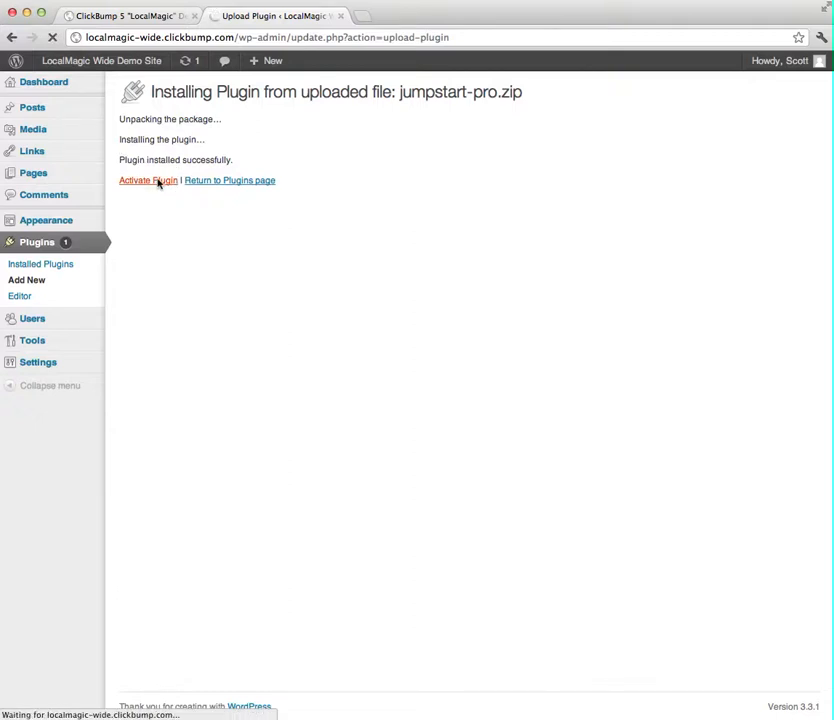
{"action": "left_click", "coordinate": [148, 180]}
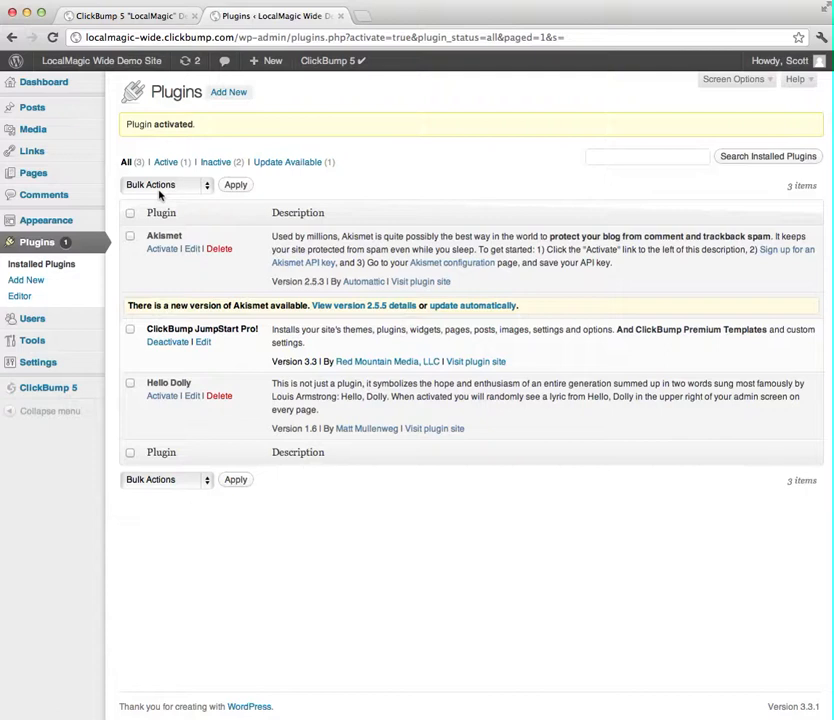
{"action": "left_click", "coordinate": [332, 60]}
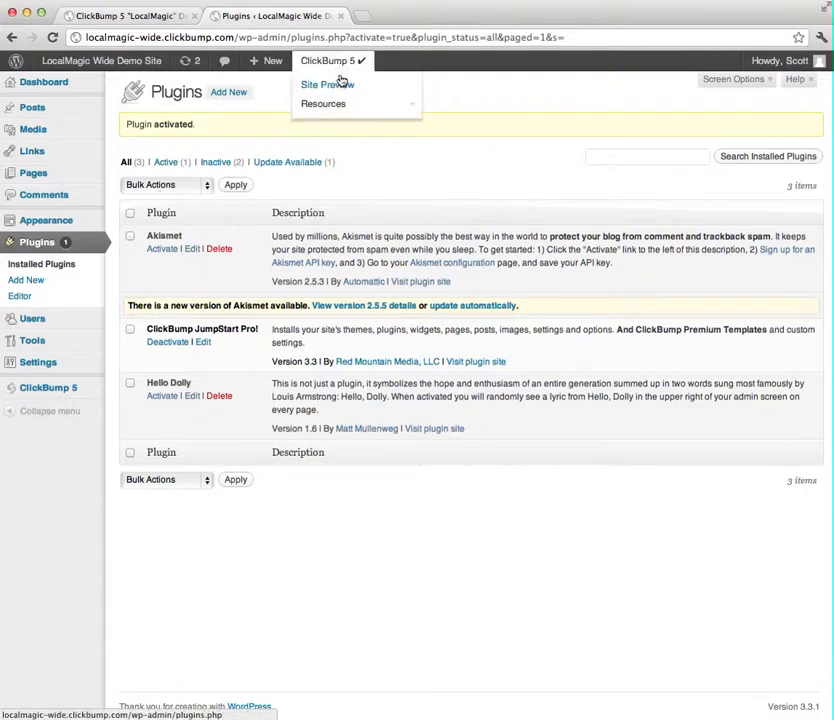
- Preview the site's home page and Privacy Policy page, then return to Home
{"action": "left_click", "coordinate": [328, 84]}
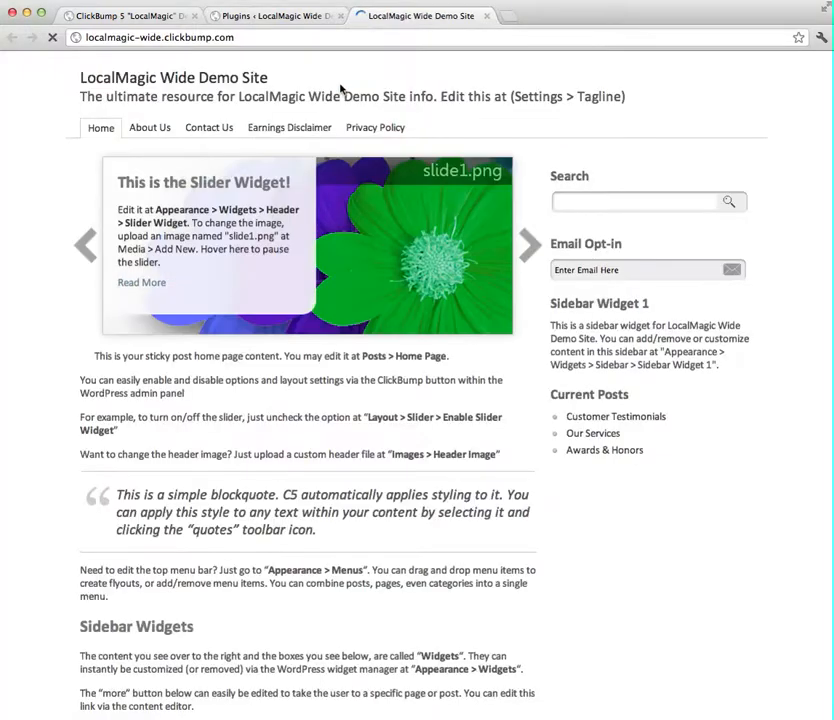
{"action": "scroll", "scroll_direction": "down", "scroll_amount": 3}
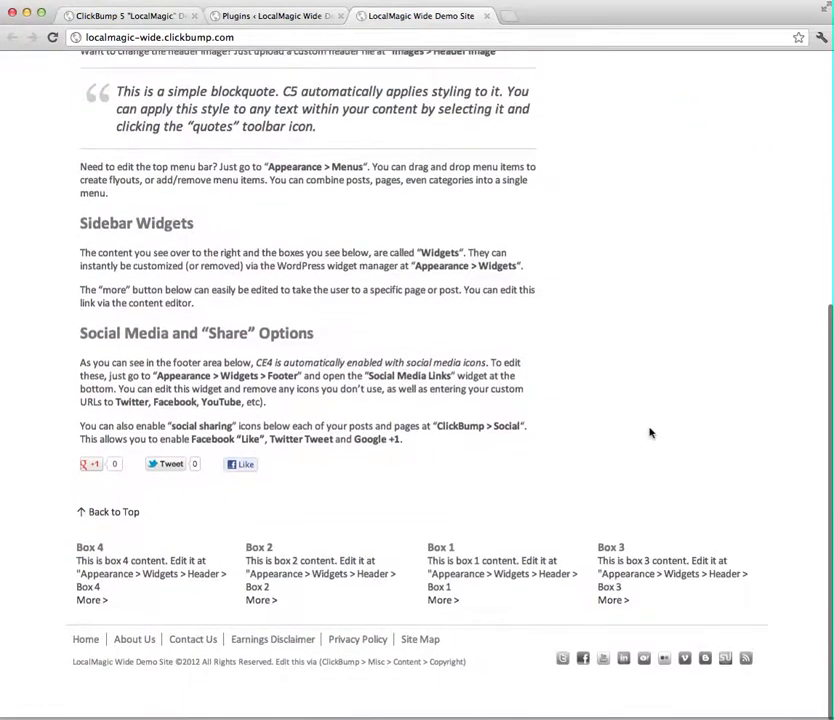
{"action": "scroll", "scroll_direction": "up", "scroll_amount": 3}
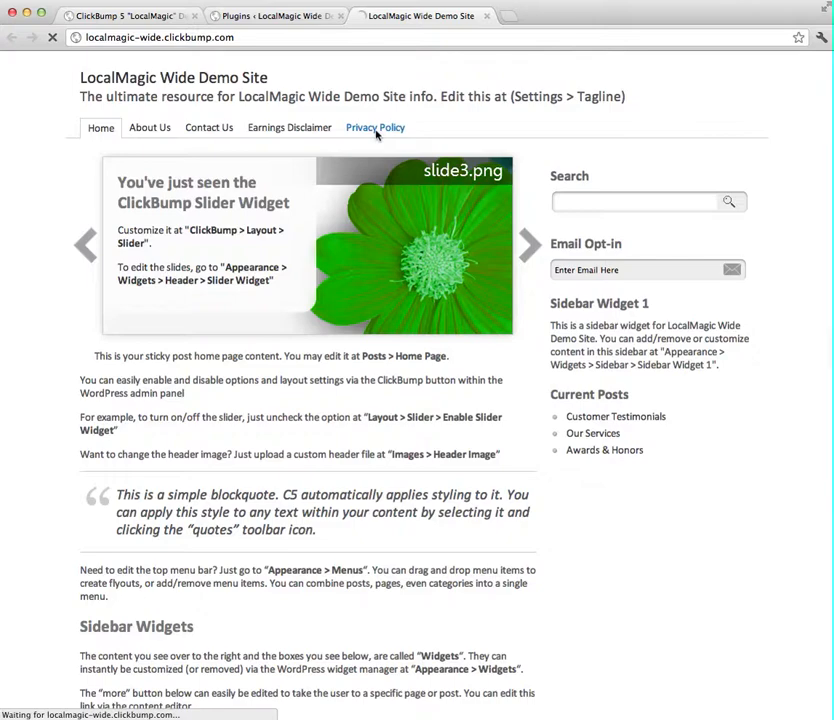
{"action": "left_click", "coordinate": [376, 128]}
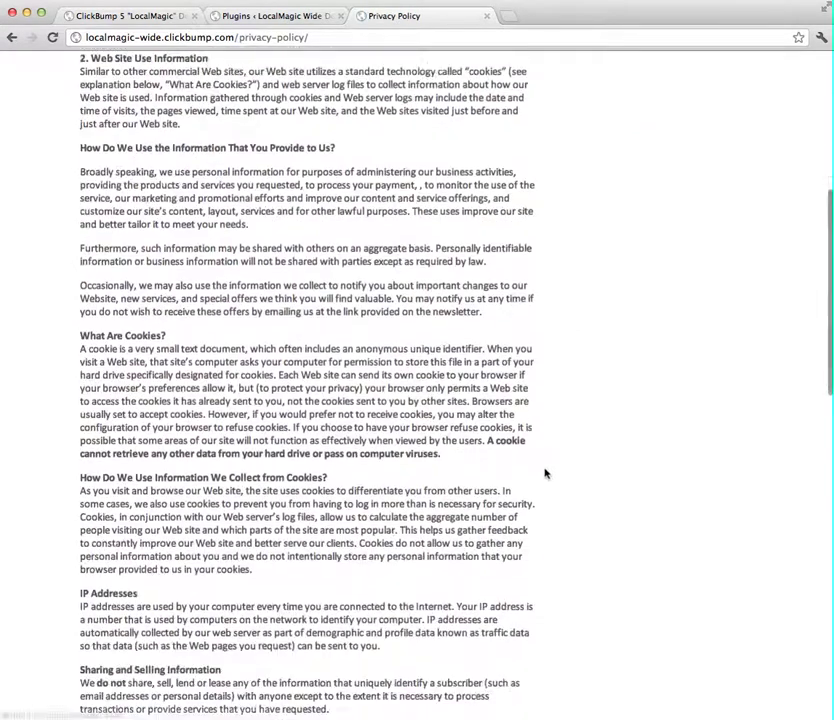
{"action": "scroll", "scroll_direction": "down", "scroll_amount": 3}
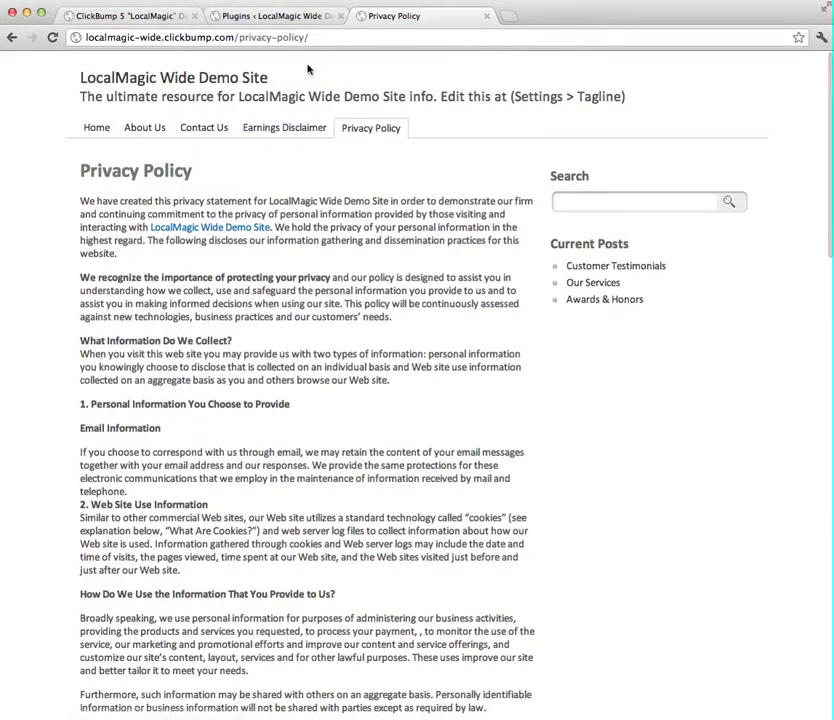
{"action": "mouse_move", "coordinate": [130, 128]}
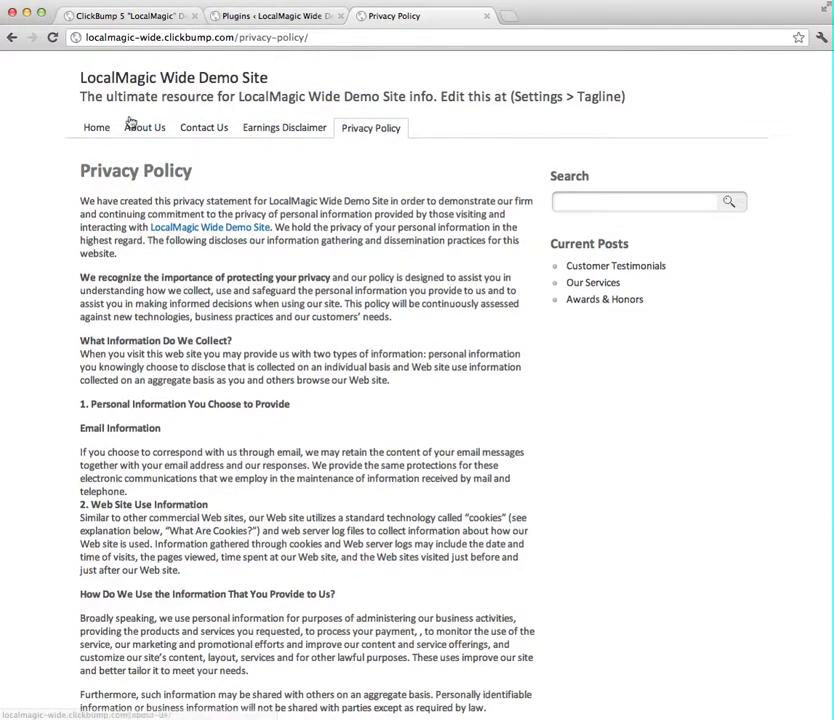
{"action": "left_click", "coordinate": [96, 128]}
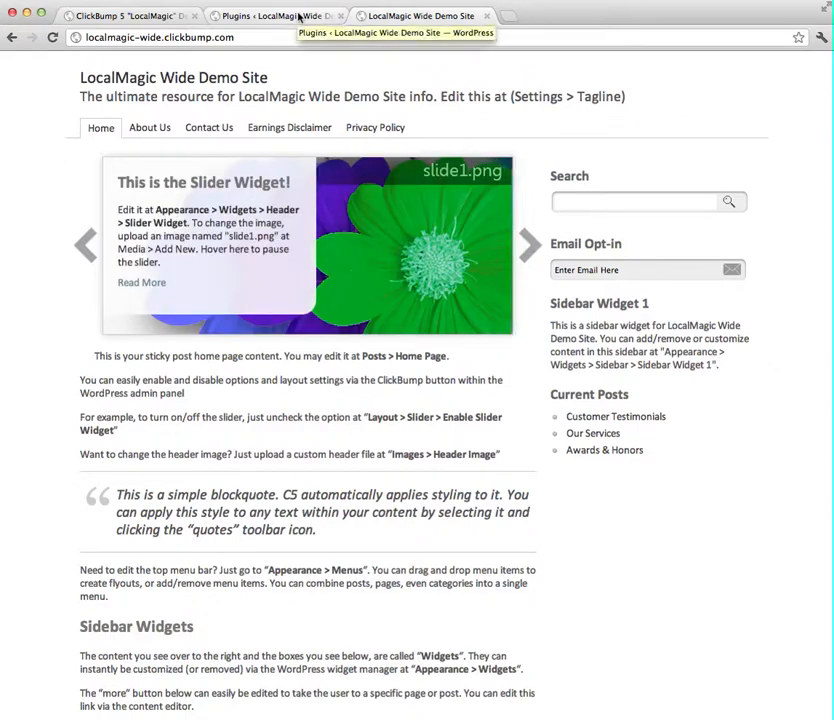
- Delete the ClickBump JumpStart Pro plugin and confirm removing its files
{"action": "left_click", "coordinate": [276, 16]}
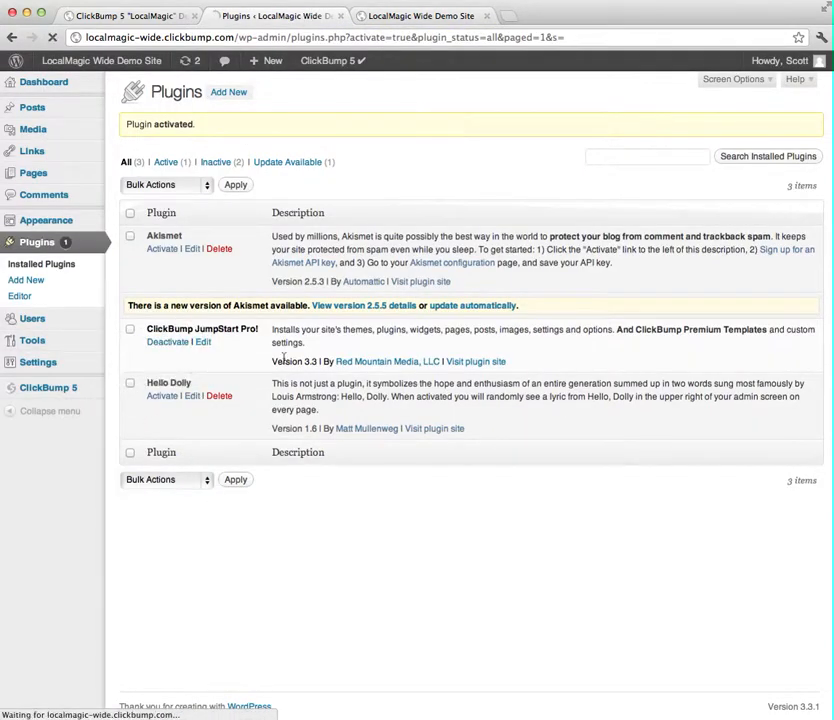
{"action": "left_click", "coordinate": [168, 342]}
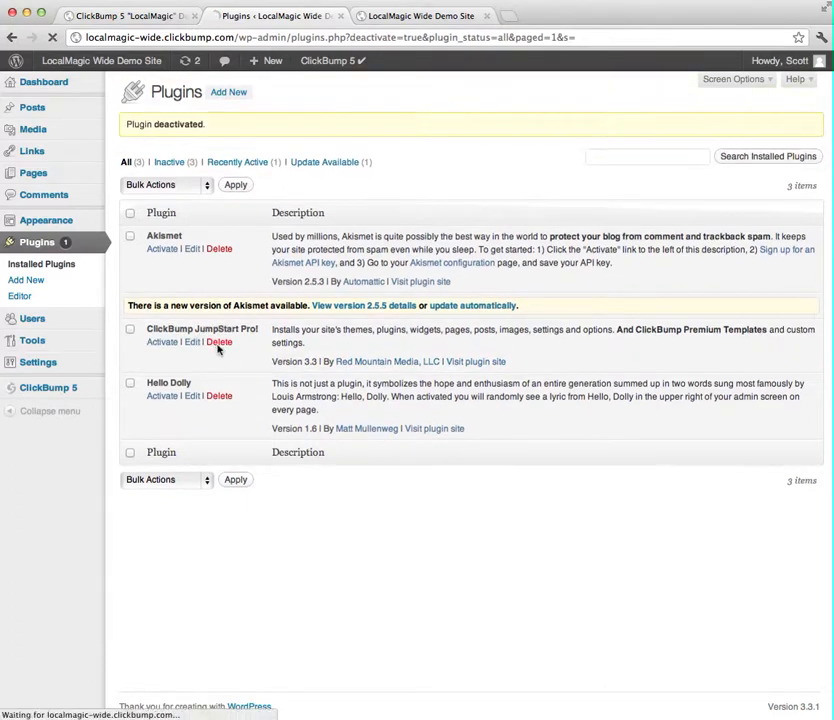
{"action": "left_click", "coordinate": [218, 342]}
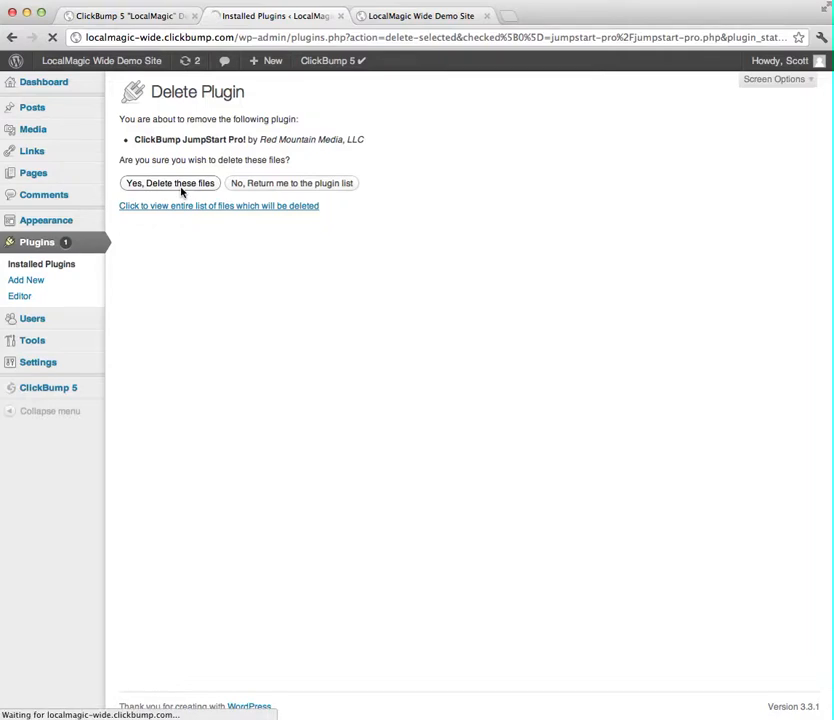
{"action": "left_click", "coordinate": [168, 184]}
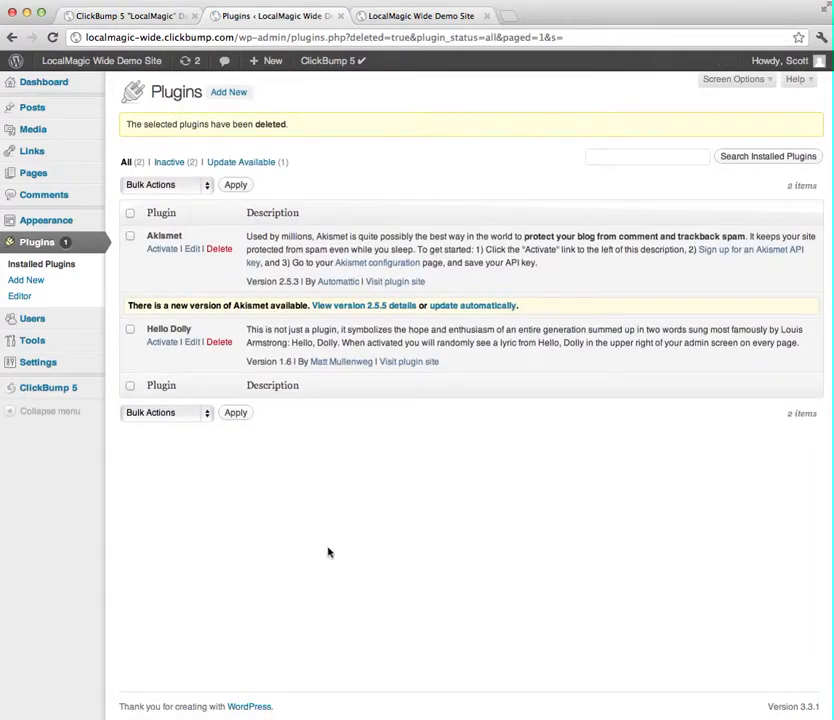
{"action": "mouse_move", "coordinate": [214, 342]}
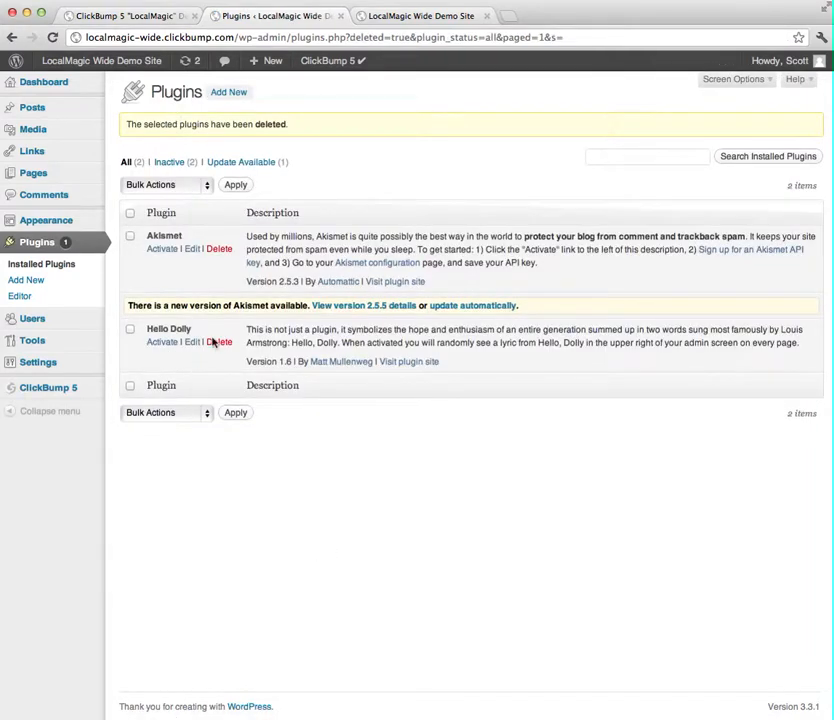
- Delete the Hello Dolly plugin and confirm removing its files
{"action": "left_click", "coordinate": [218, 342]}
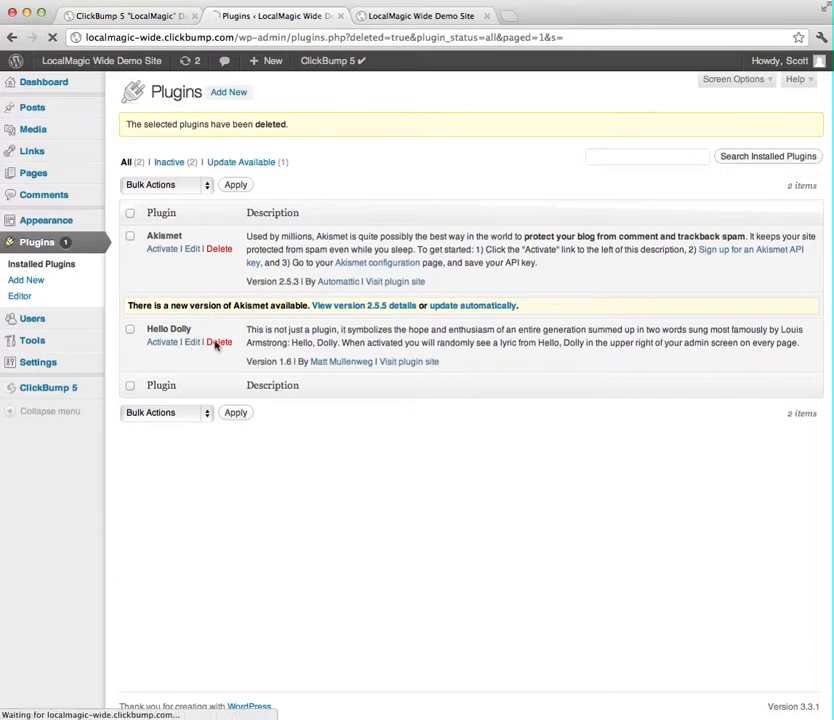
{"action": "left_click", "coordinate": [218, 342]}
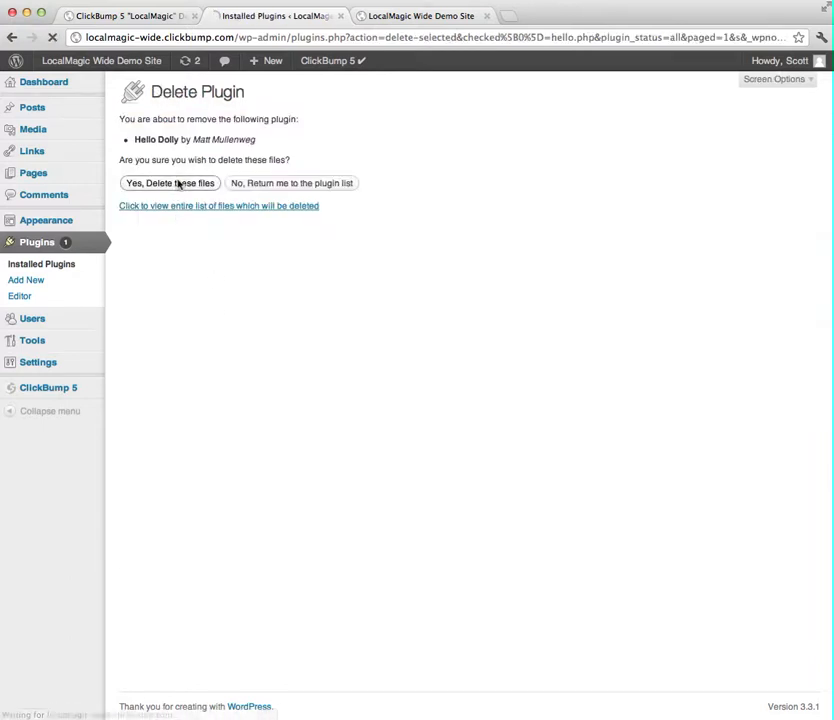
{"action": "left_click", "coordinate": [170, 184]}
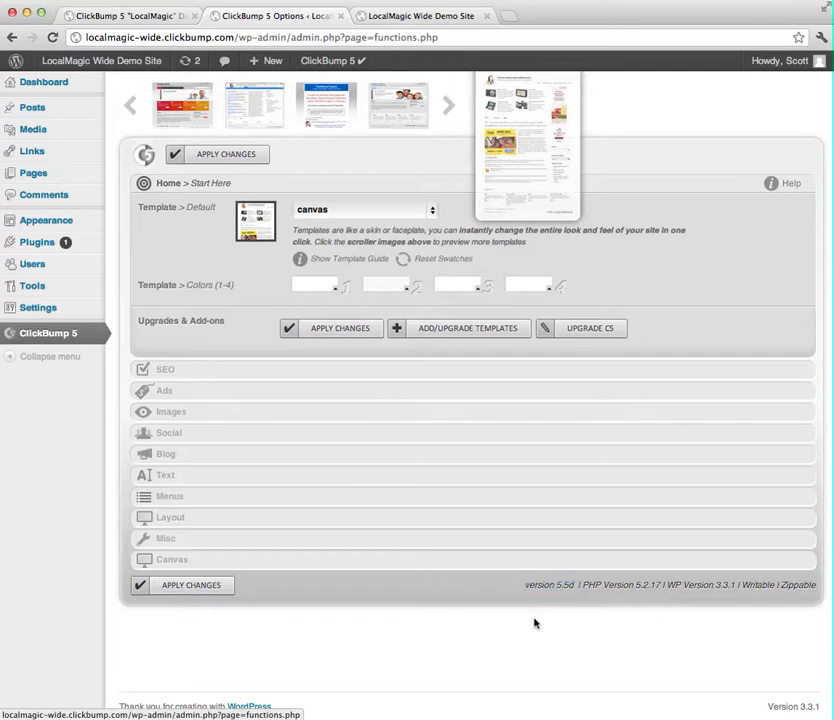
{"action": "mouse_move", "coordinate": [518, 324]}
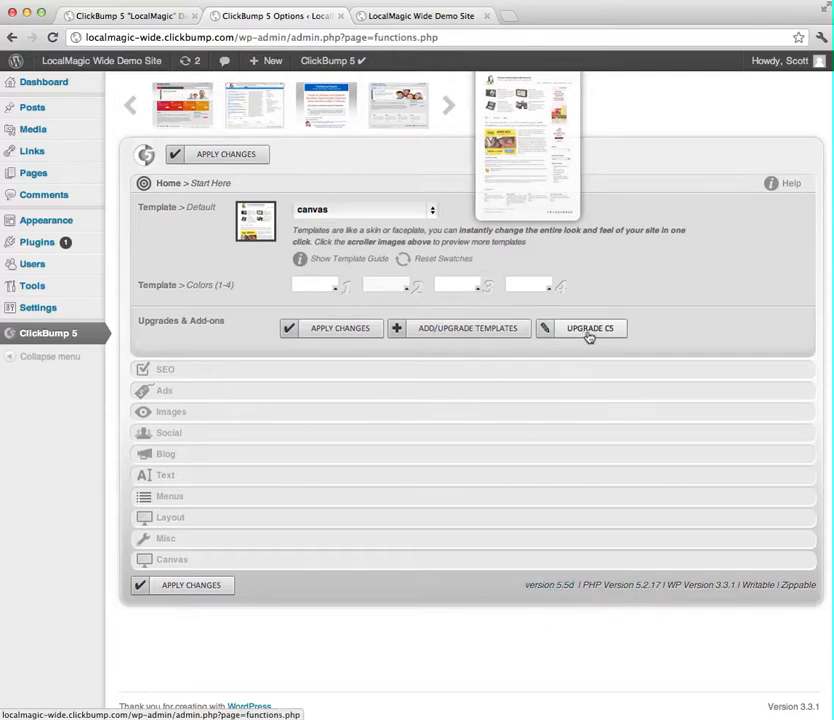
- Attempt Upgrade C5 install without a file and dismiss the unrecognized-file error
{"action": "left_click", "coordinate": [590, 328]}
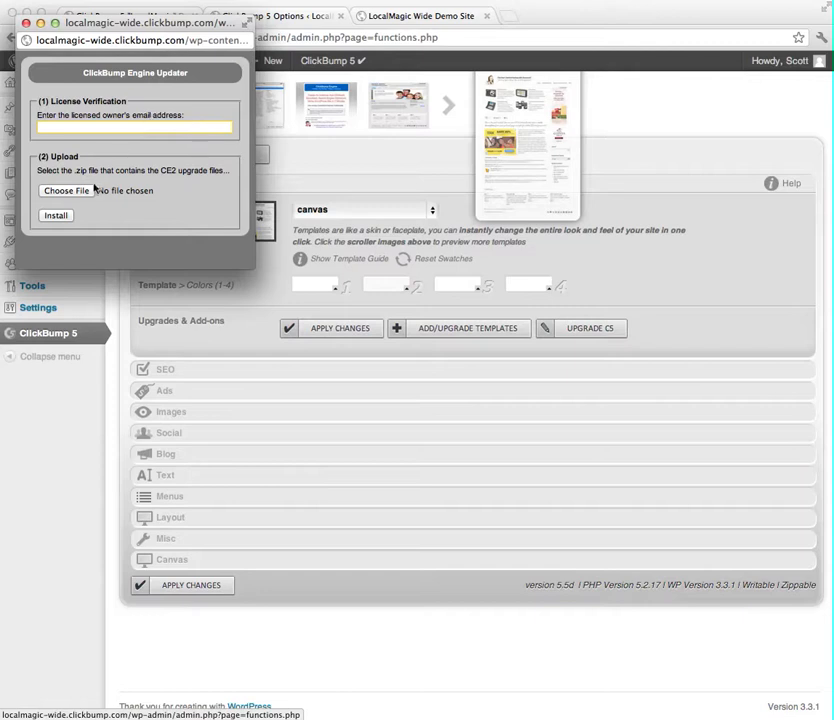
{"action": "left_click", "coordinate": [56, 216]}
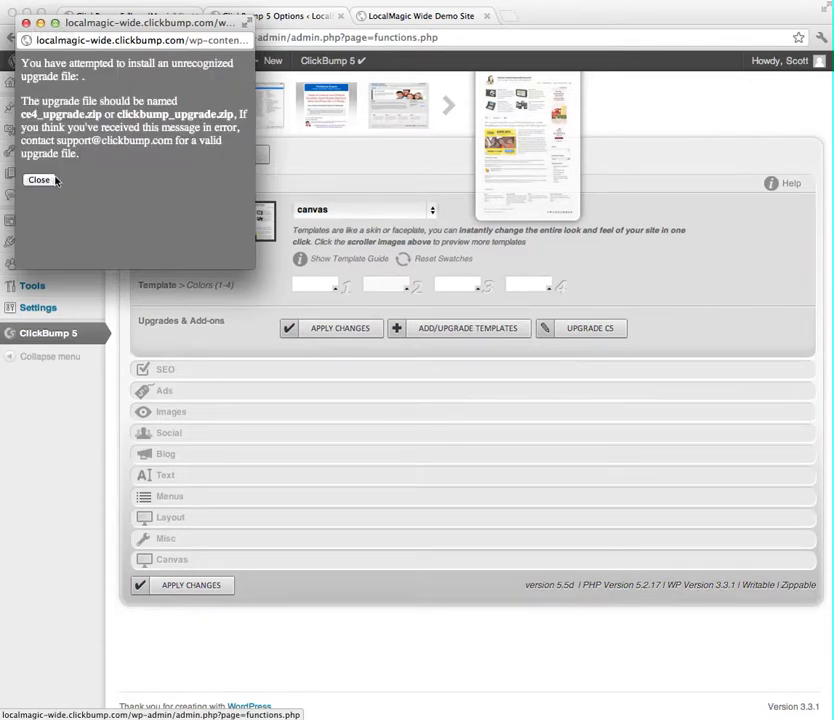
{"action": "left_click", "coordinate": [40, 180]}
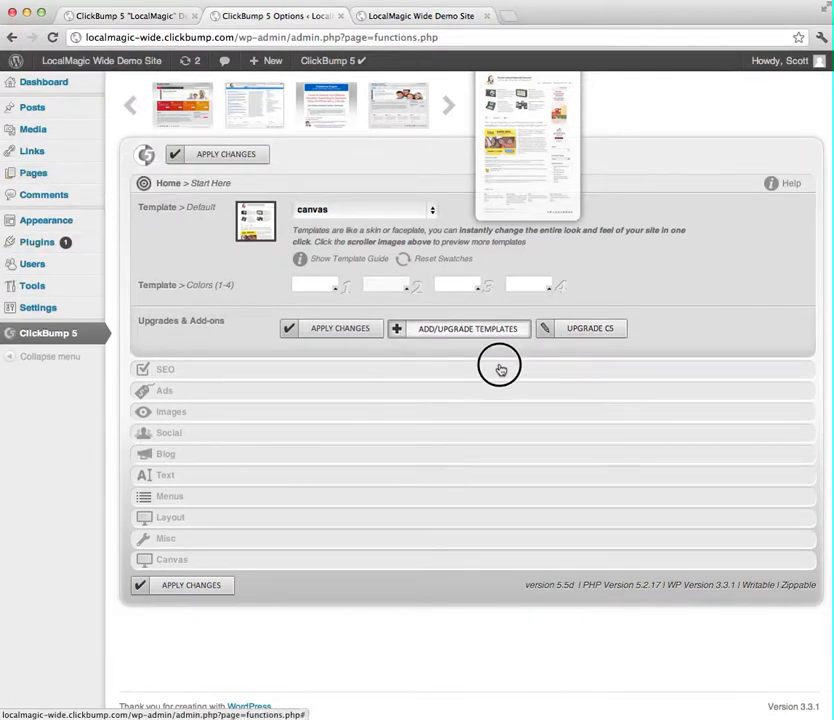
{"action": "left_click", "coordinate": [466, 328]}
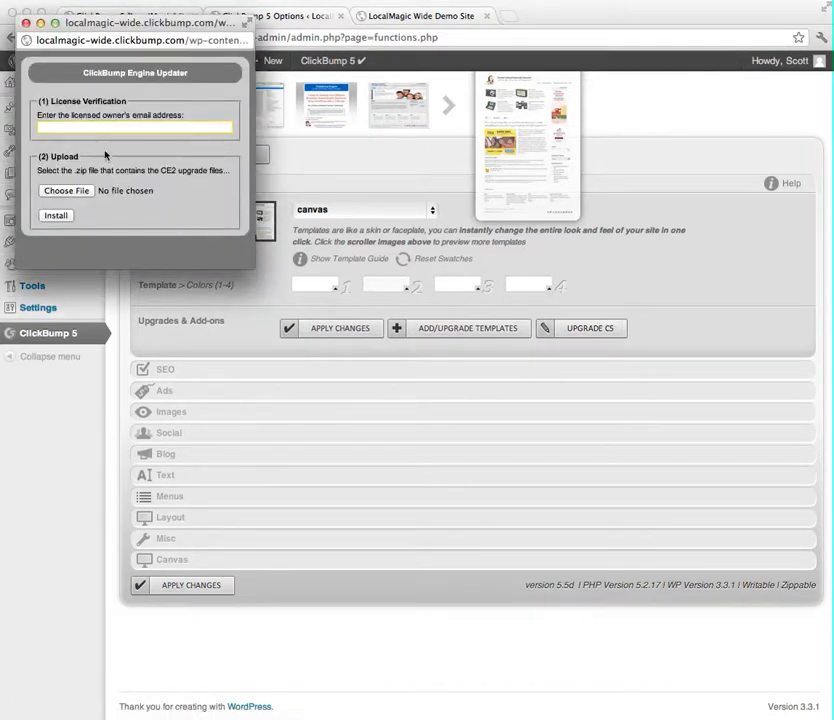
{"action": "left_click", "coordinate": [134, 128]}
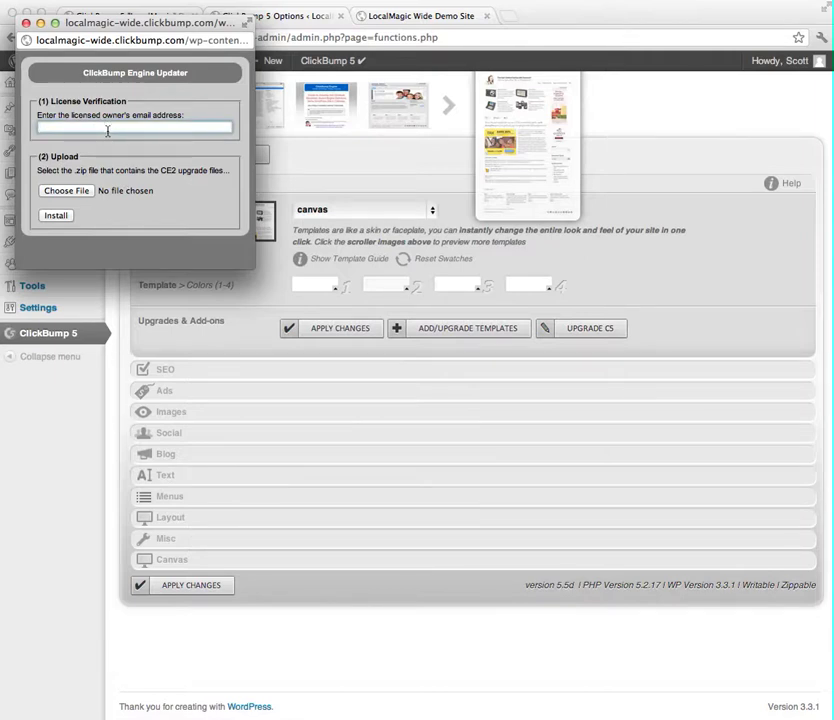
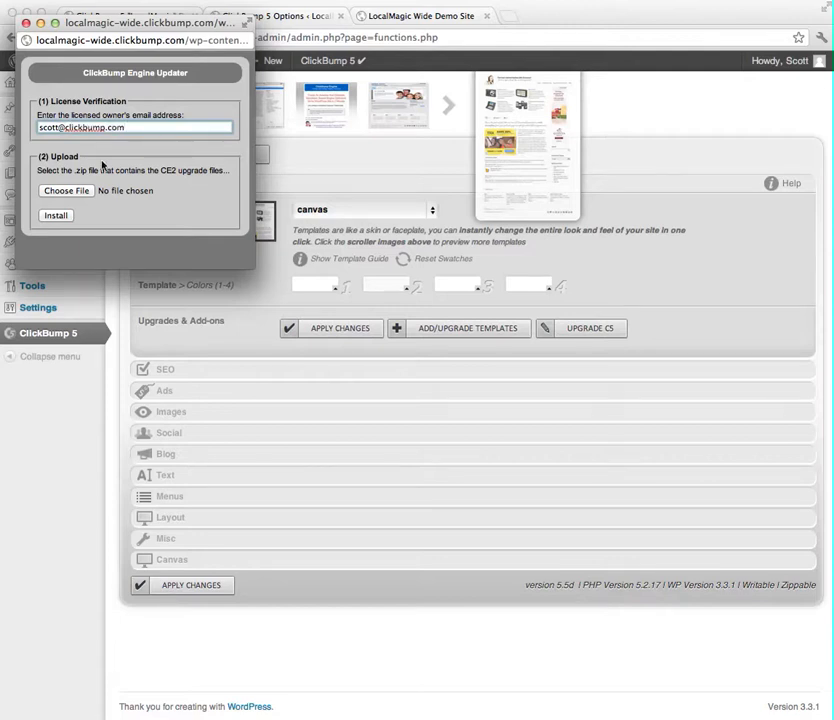
- Attach clickbump_upgrade.zip, install it and apply the engine upgrade
{"action": "left_click", "coordinate": [66, 190]}
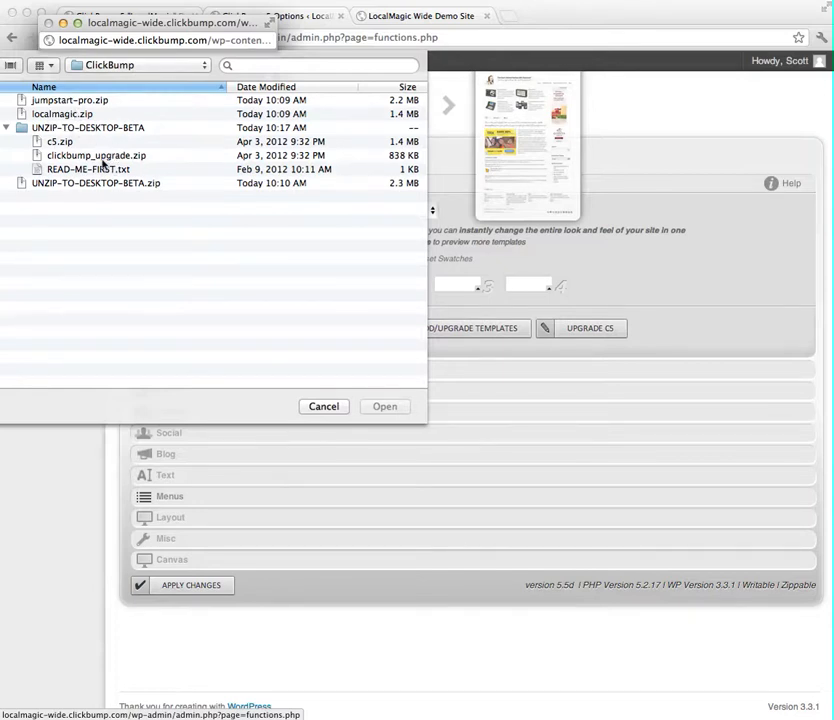
{"action": "left_click", "coordinate": [96, 156]}
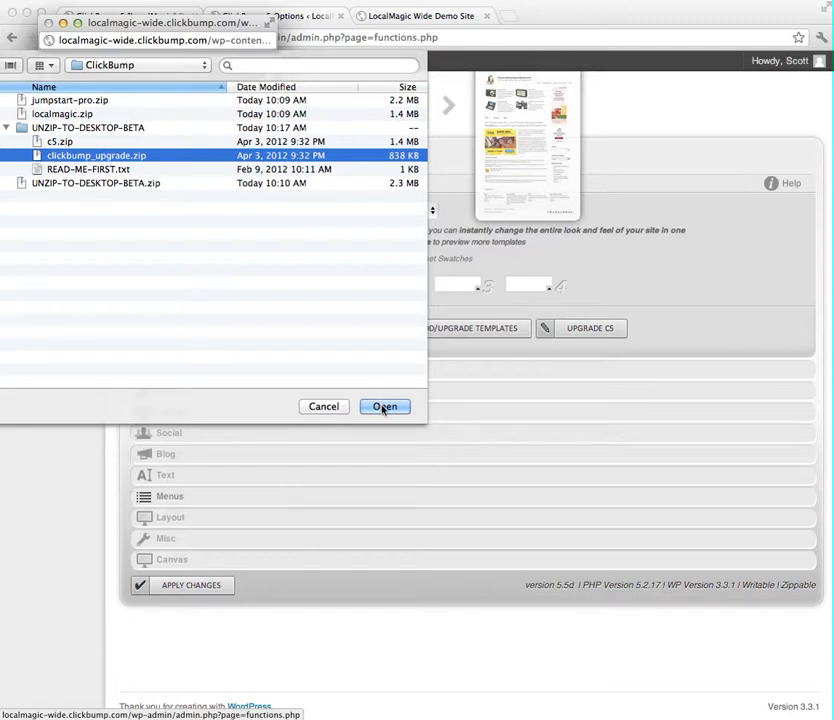
{"action": "left_click", "coordinate": [384, 406]}
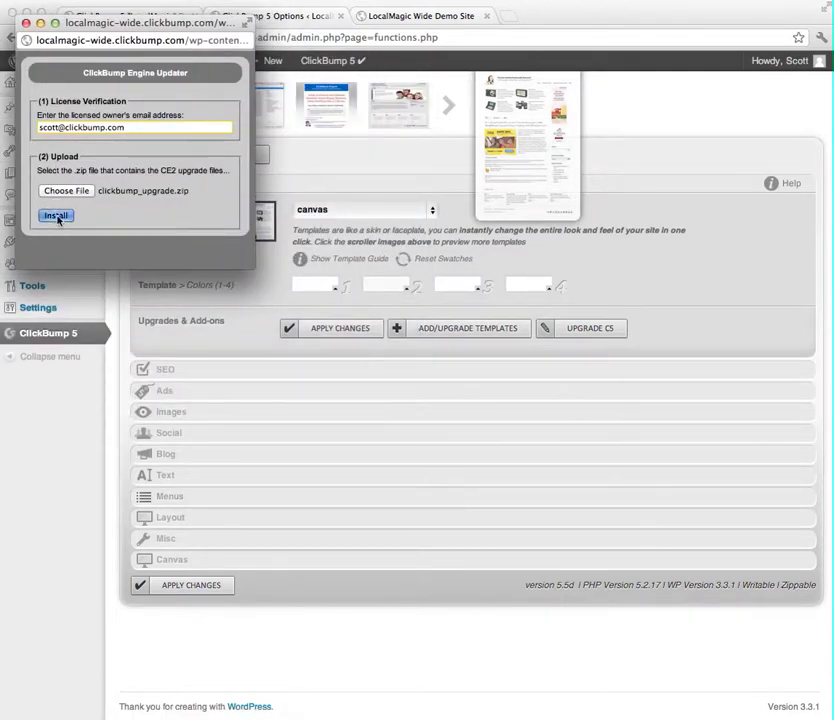
{"action": "left_click", "coordinate": [56, 216]}
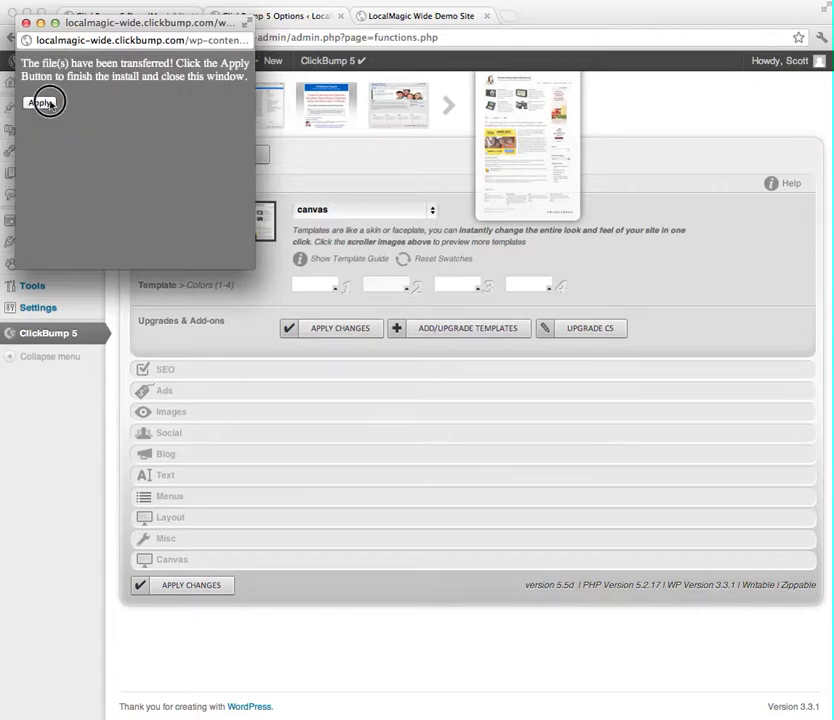
{"action": "left_click", "coordinate": [42, 102]}
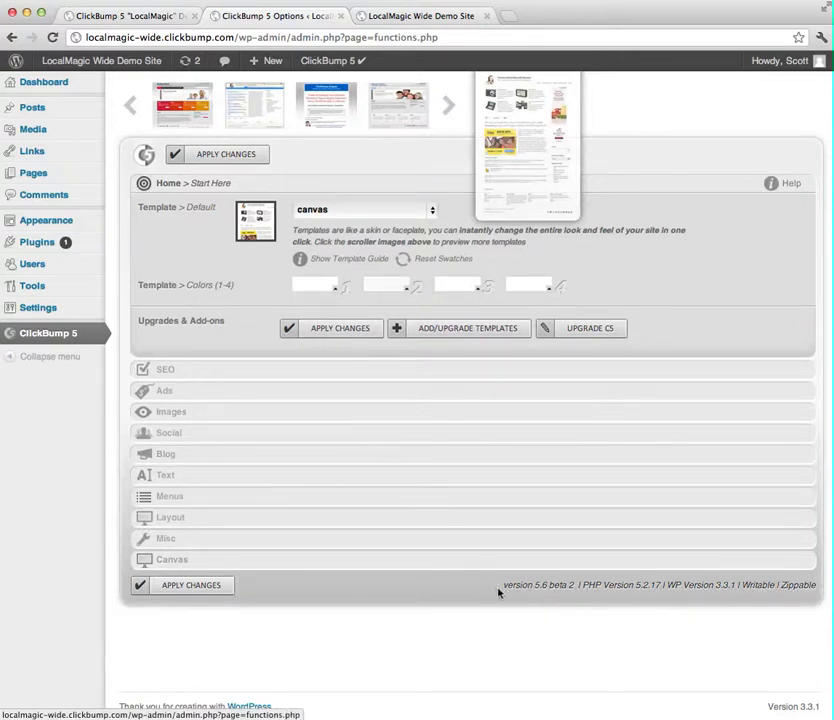
{"action": "mouse_move", "coordinate": [566, 624]}
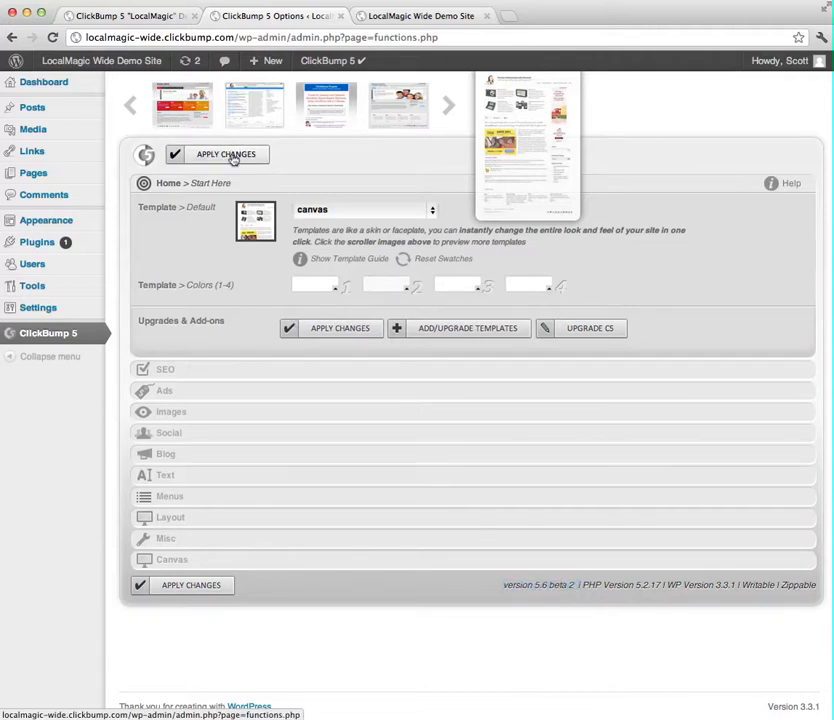
- Apply Changes to the ClickBump options, glance at the demo site and list the templates
{"action": "left_click", "coordinate": [226, 154]}
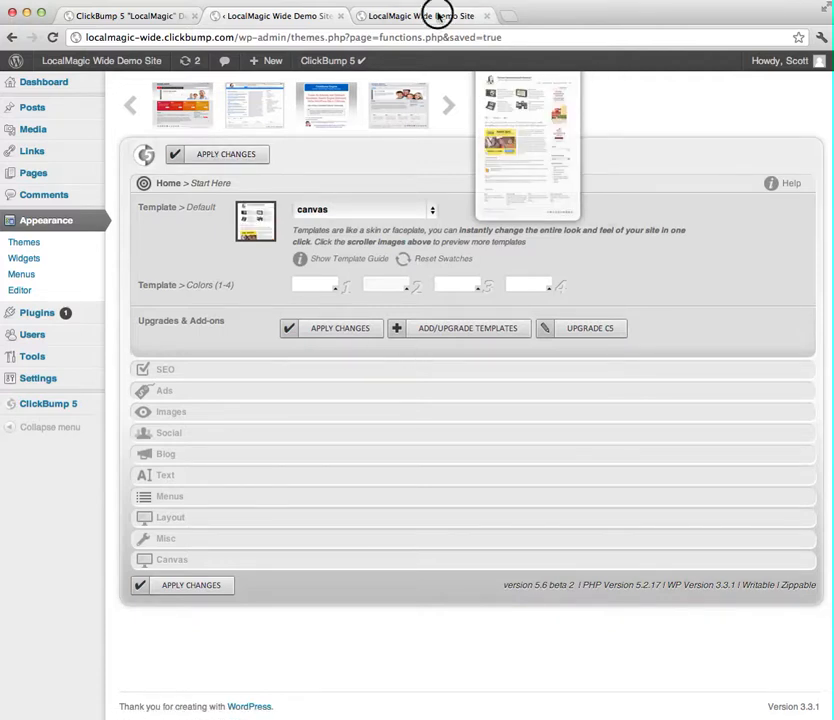
{"action": "left_click", "coordinate": [420, 16]}
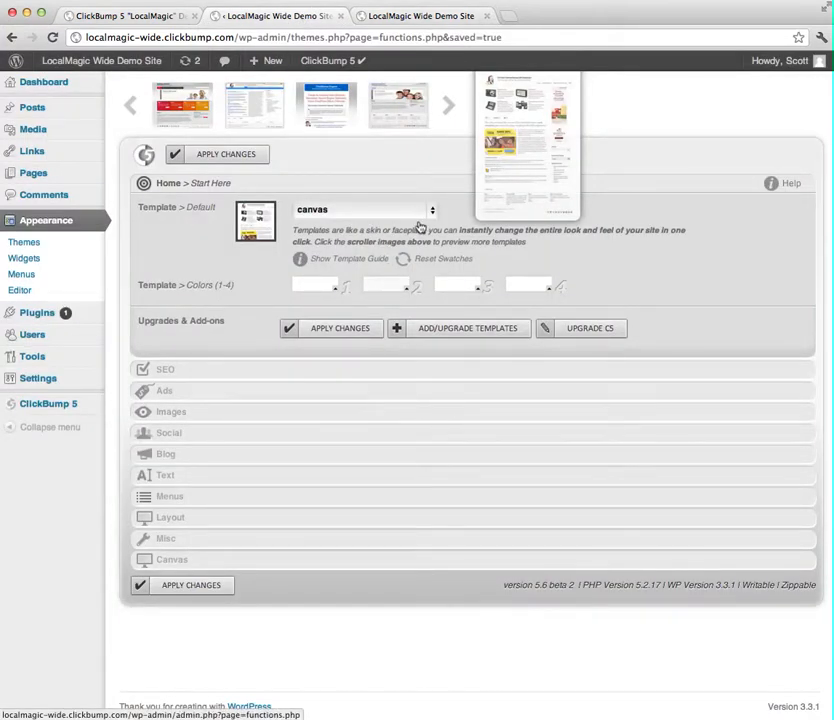
{"action": "left_click", "coordinate": [364, 210]}
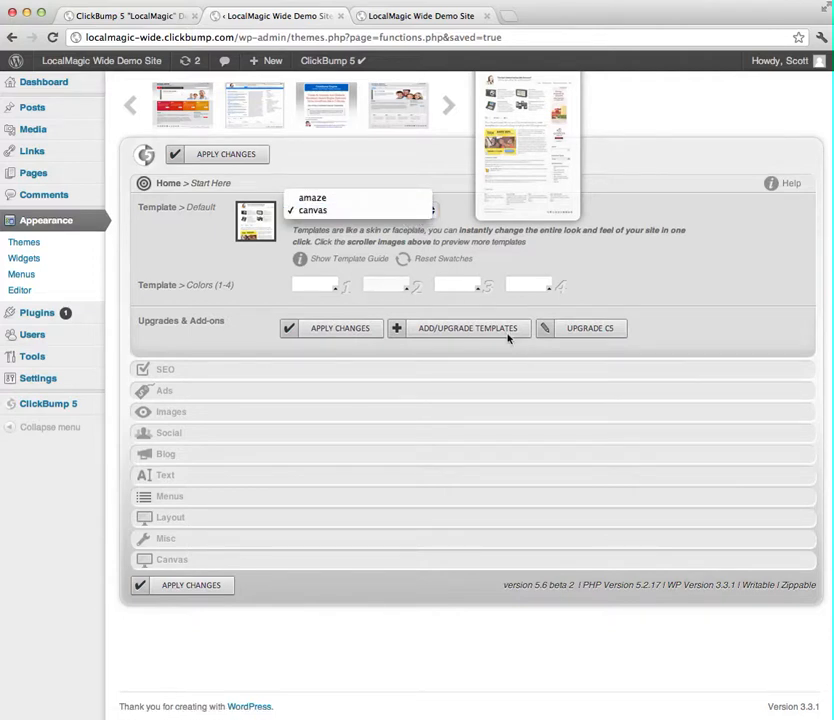
- Install localmagic.zip through Add/Upgrade Templates and apply it
{"action": "left_click", "coordinate": [466, 328]}
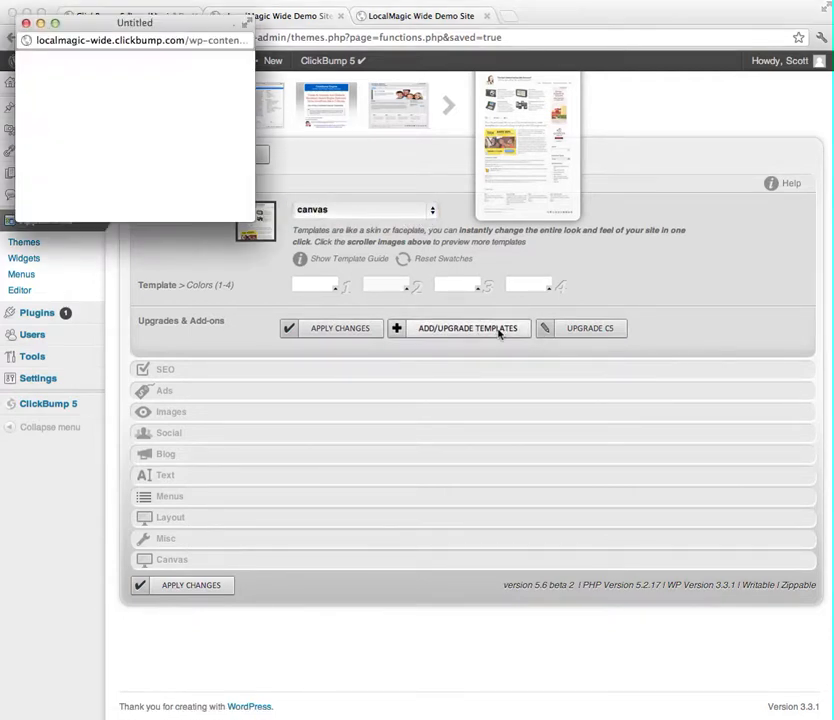
{"action": "left_click", "coordinate": [466, 328]}
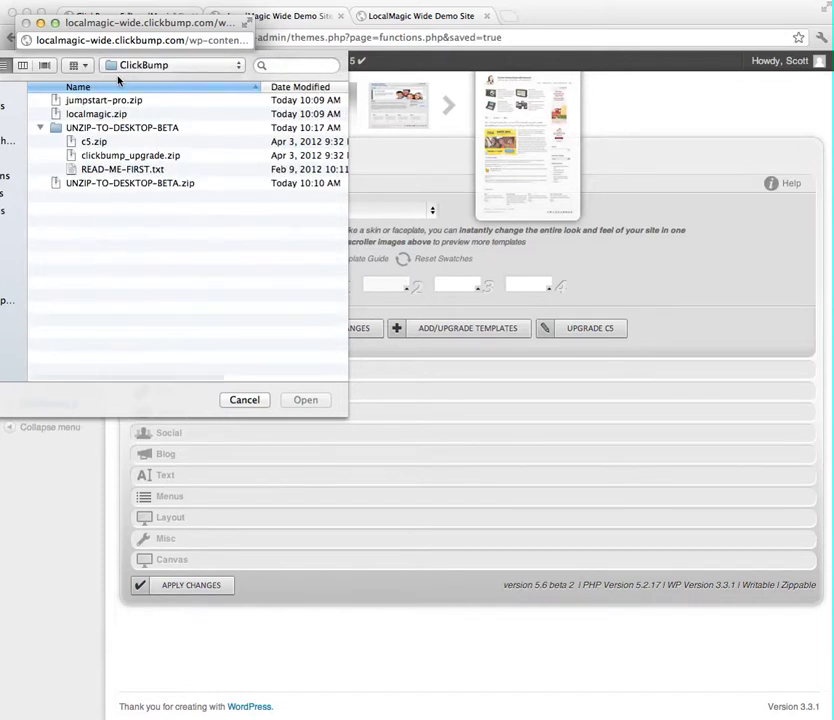
{"action": "left_click", "coordinate": [96, 112]}
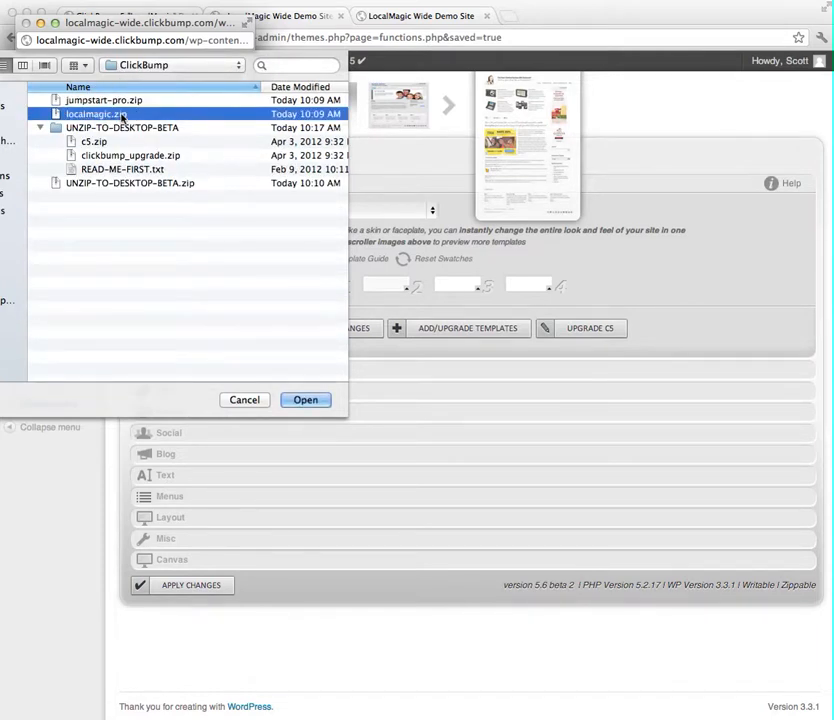
{"action": "left_click", "coordinate": [304, 400]}
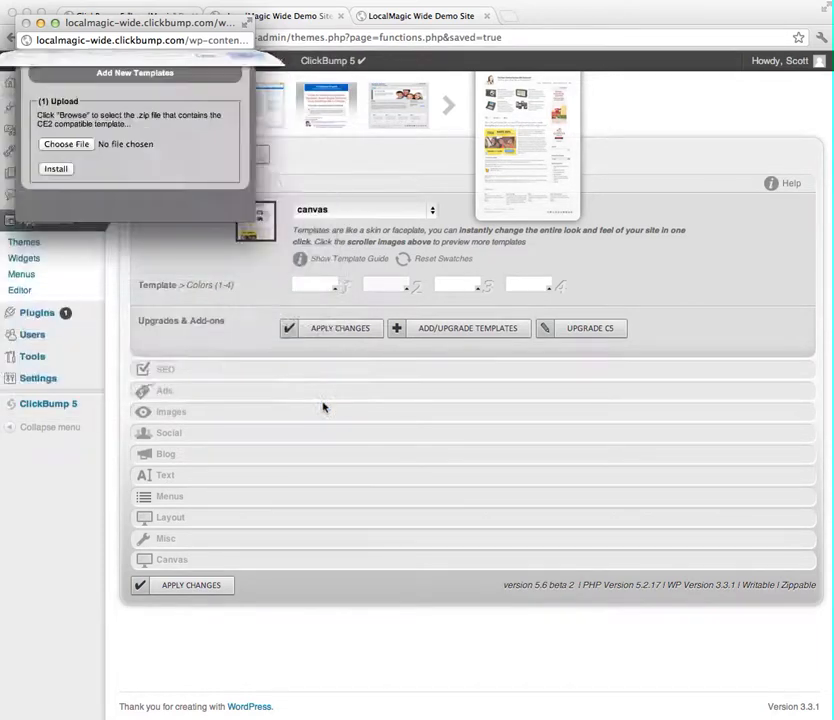
{"action": "left_click", "coordinate": [56, 168]}
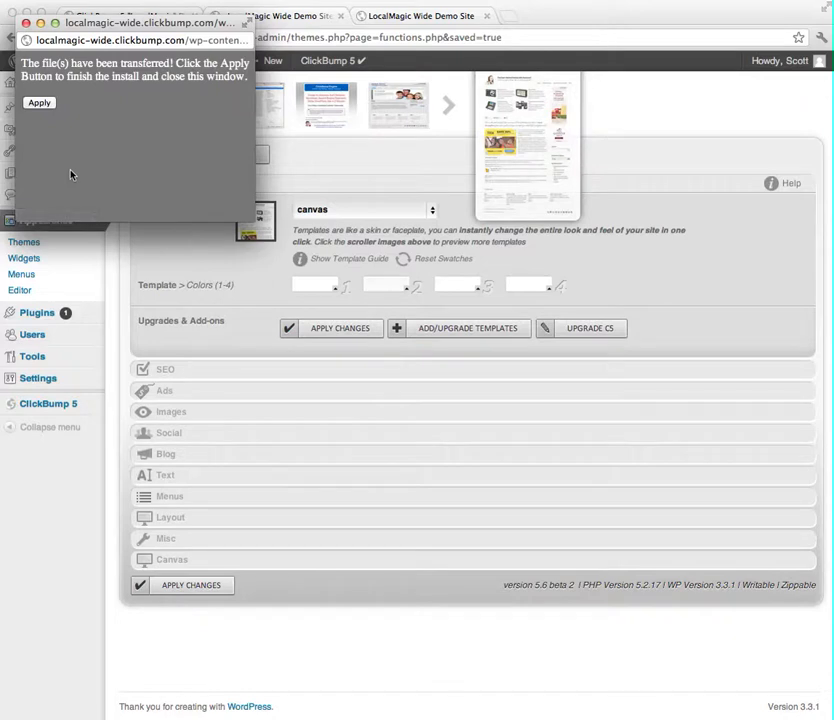
{"action": "left_click", "coordinate": [40, 102]}
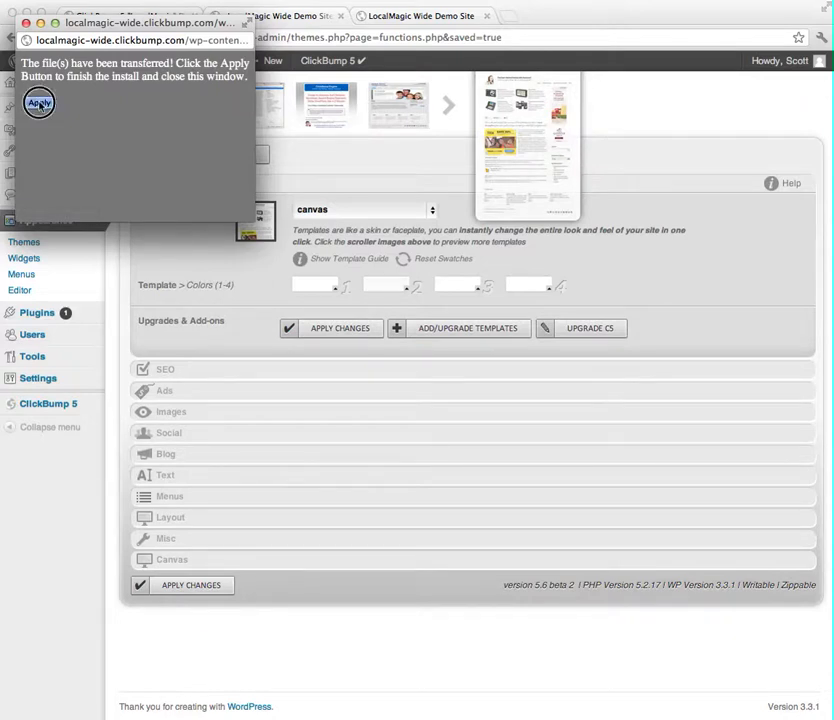
{"action": "left_click", "coordinate": [40, 102]}
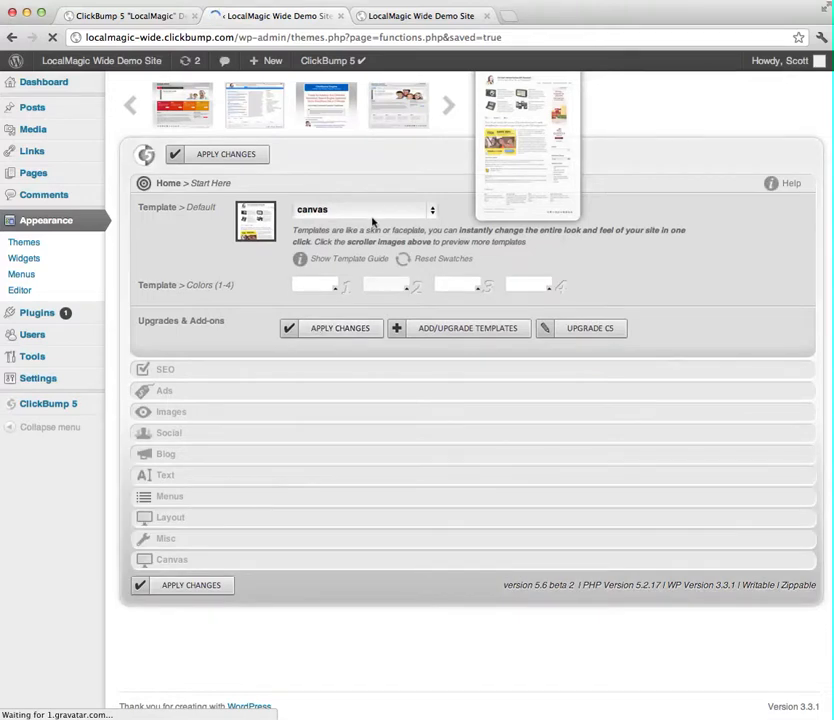
- Choose localmagic-wide from the Template list and apply the change
{"action": "left_click", "coordinate": [364, 210]}
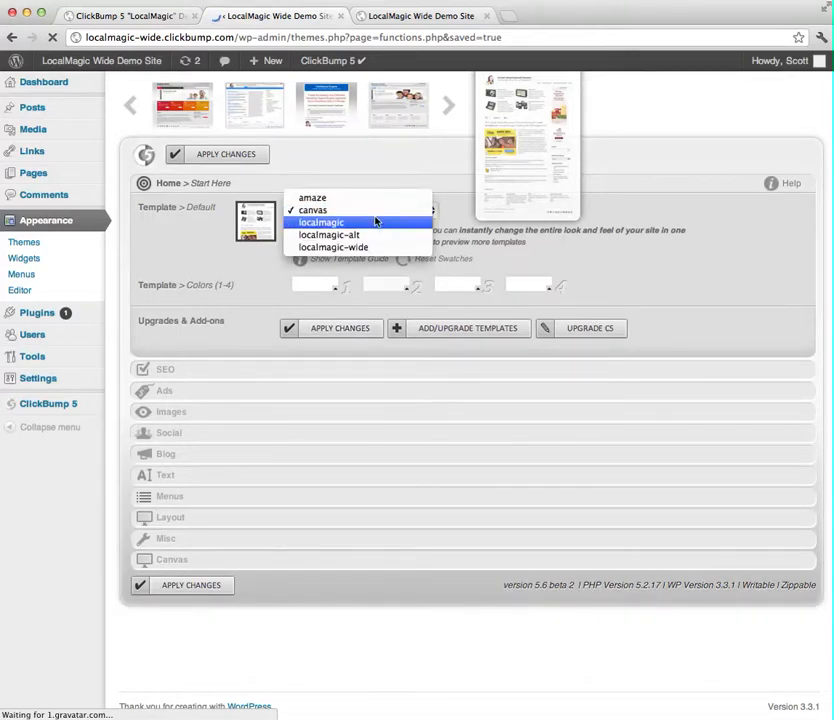
{"action": "mouse_move", "coordinate": [332, 248]}
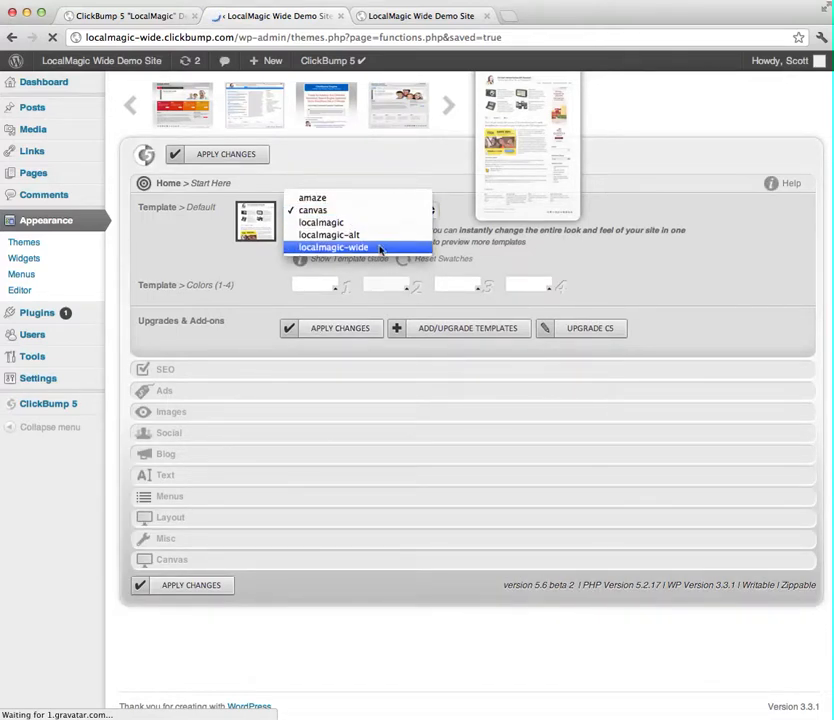
{"action": "left_click", "coordinate": [332, 248]}
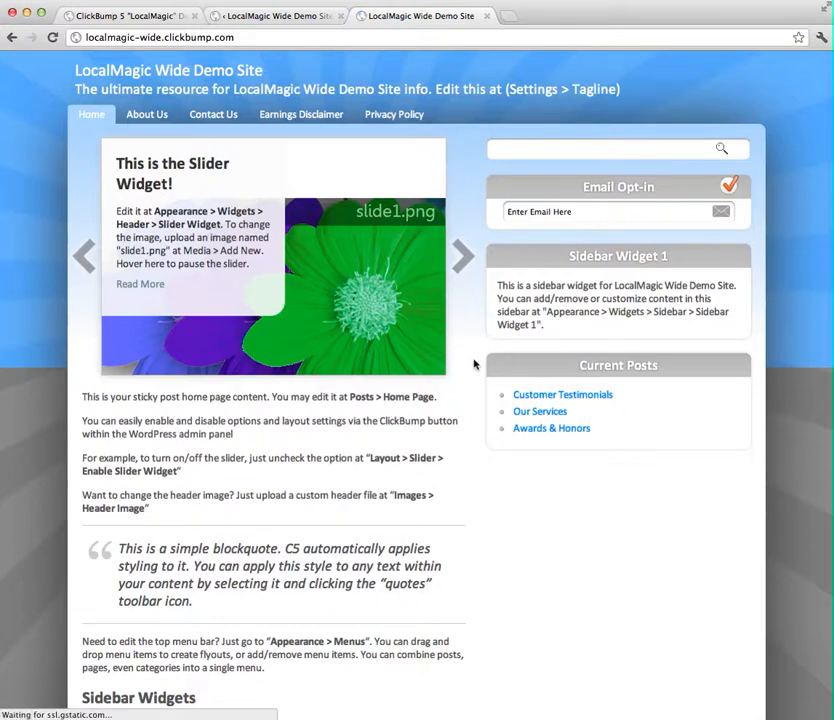
{"action": "mouse_move", "coordinate": [588, 478]}
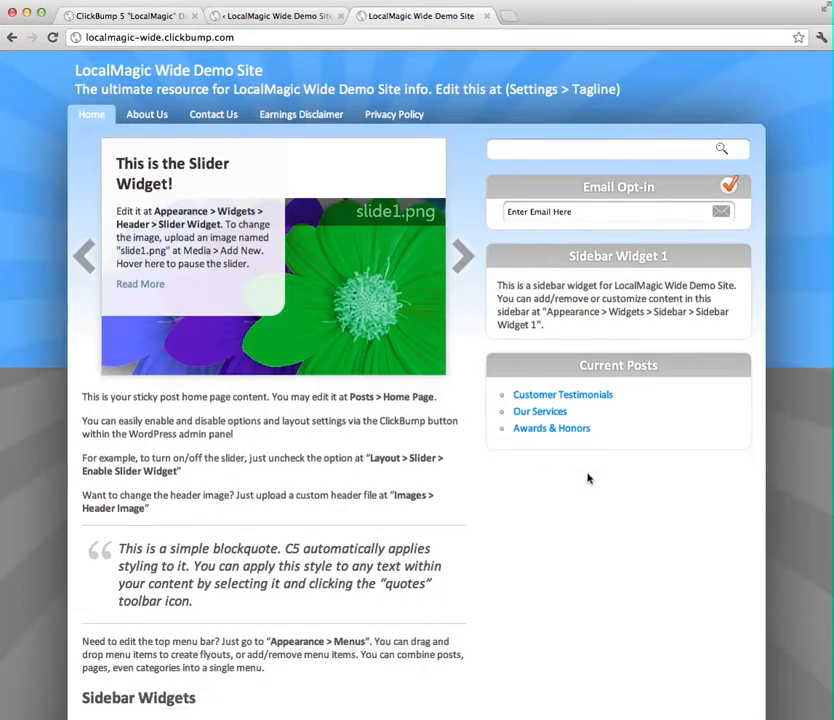
- Scroll the wide homepage down to its footer boxes, then return to ClickBump options
{"action": "scroll", "scroll_direction": "down", "scroll_amount": 3}
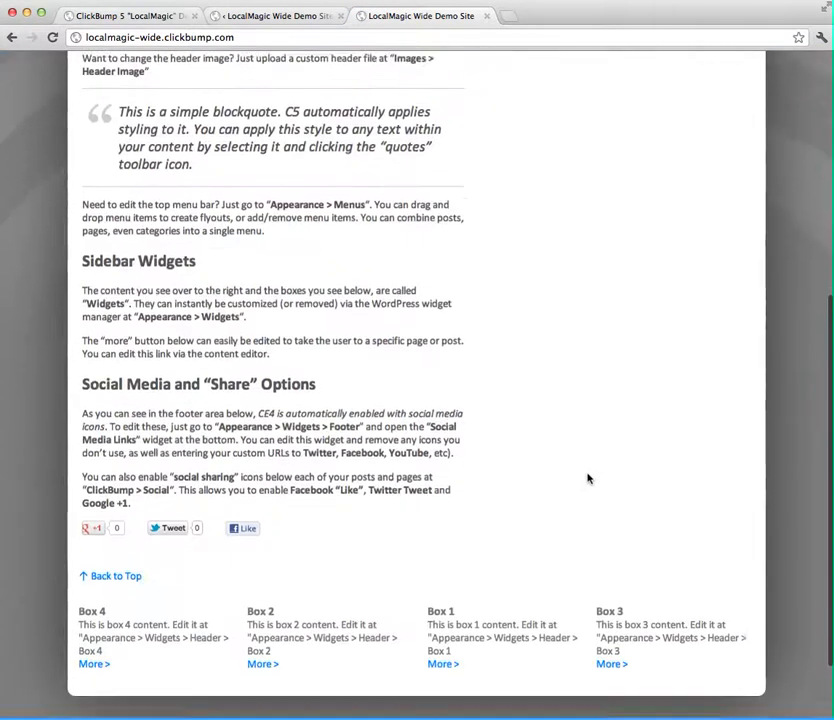
{"action": "scroll", "scroll_direction": "down", "scroll_amount": 3}
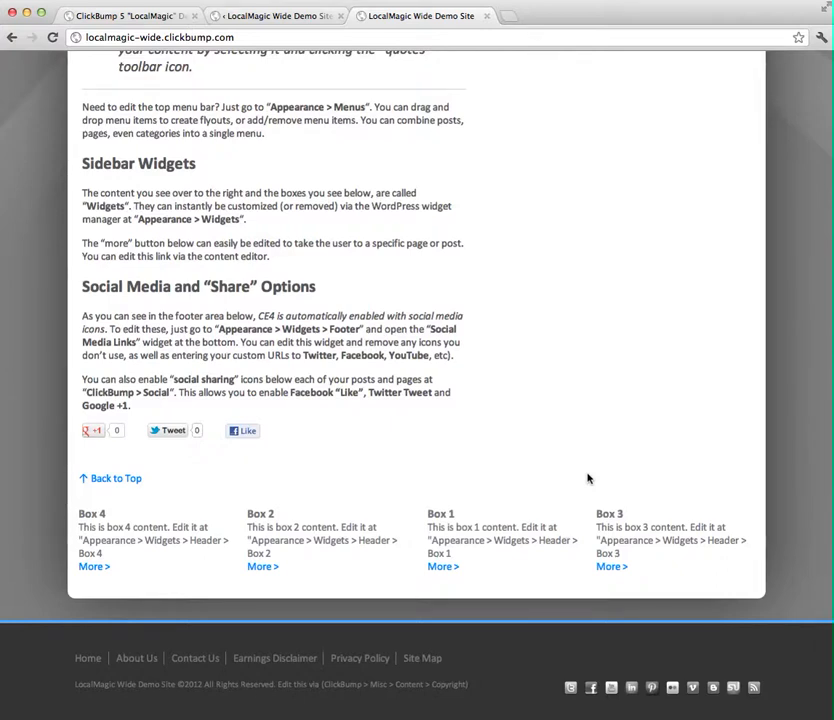
{"action": "scroll", "scroll_direction": "up", "scroll_amount": 3}
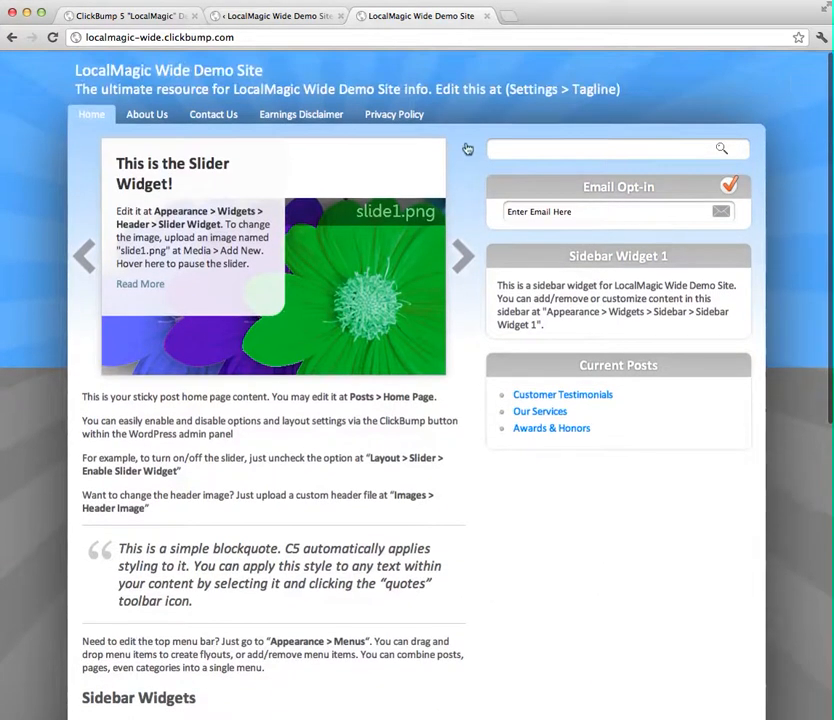
{"action": "left_click", "coordinate": [276, 16]}
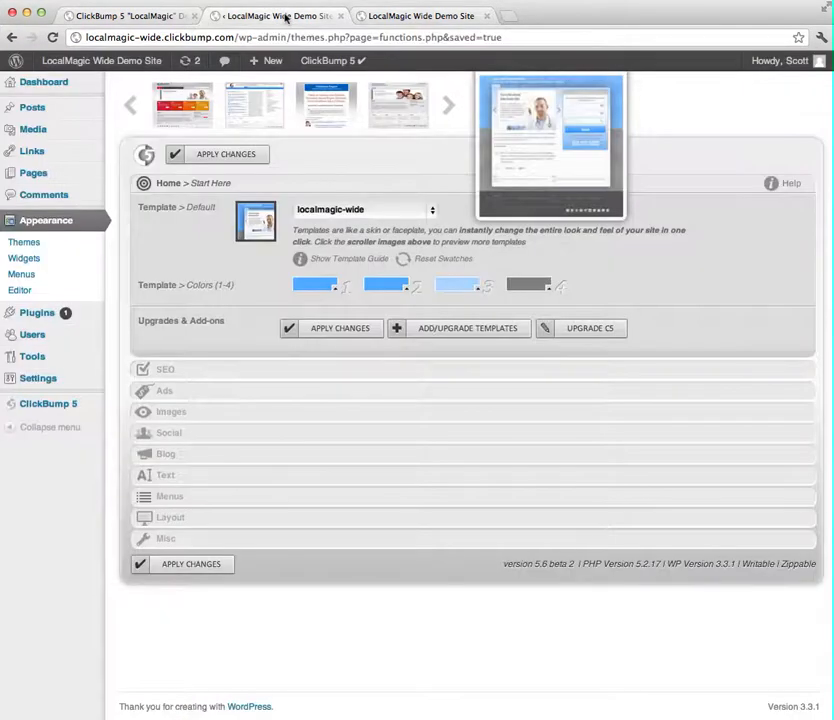
{"action": "mouse_move", "coordinate": [588, 150]}
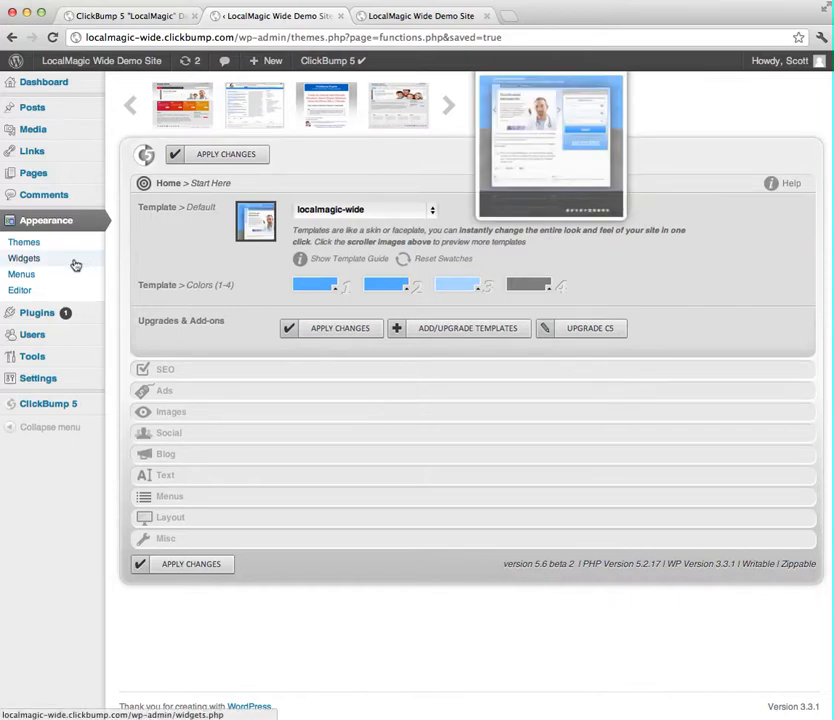
- Remove the Search, Email Opt-In and C5 Box 1 widgets, leaving the Sidebar empty
{"action": "left_click", "coordinate": [24, 258]}
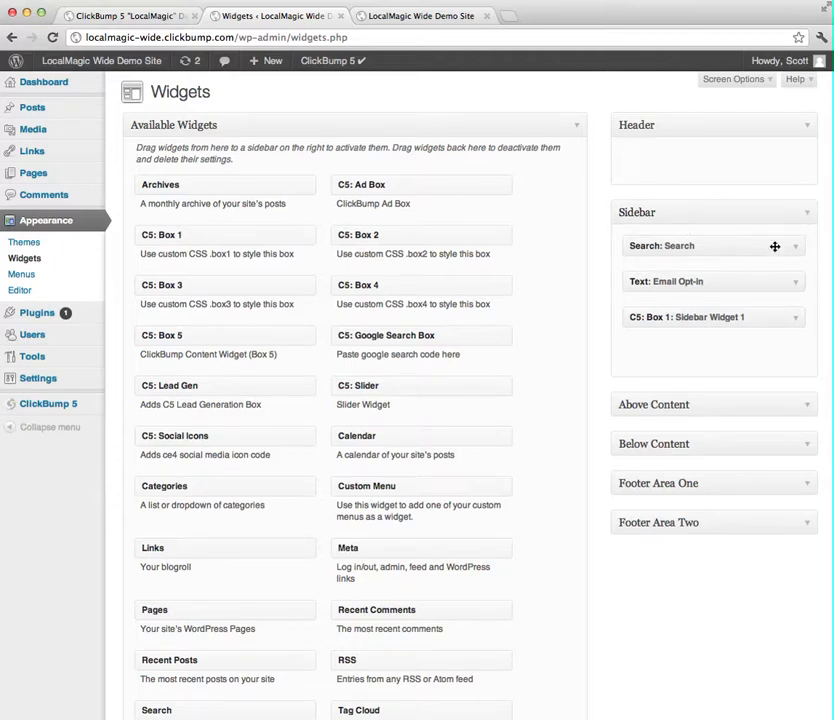
{"action": "left_click_drag", "start_coordinate": [712, 244], "coordinate": [440, 232]}
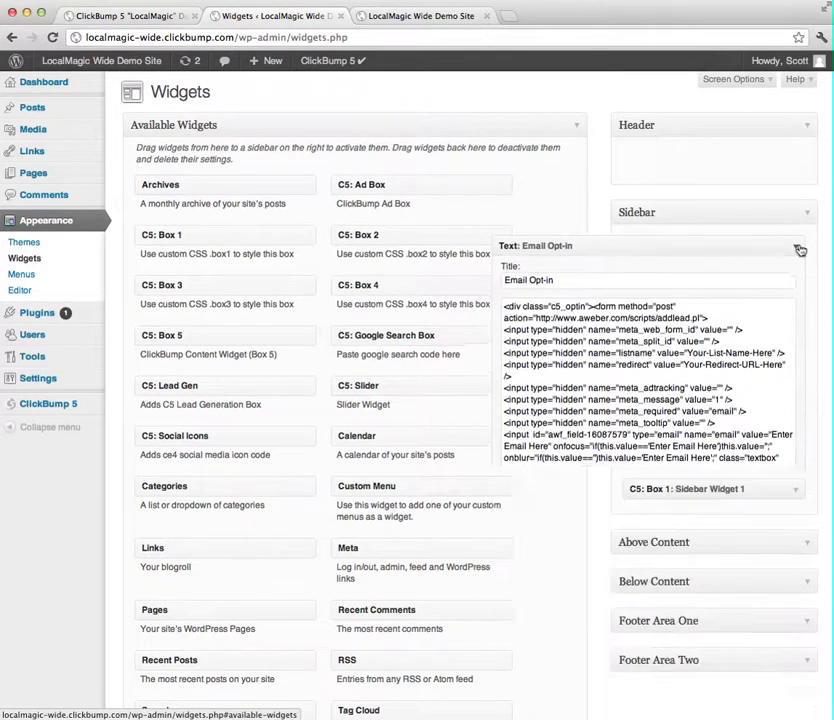
{"action": "left_click", "coordinate": [800, 248]}
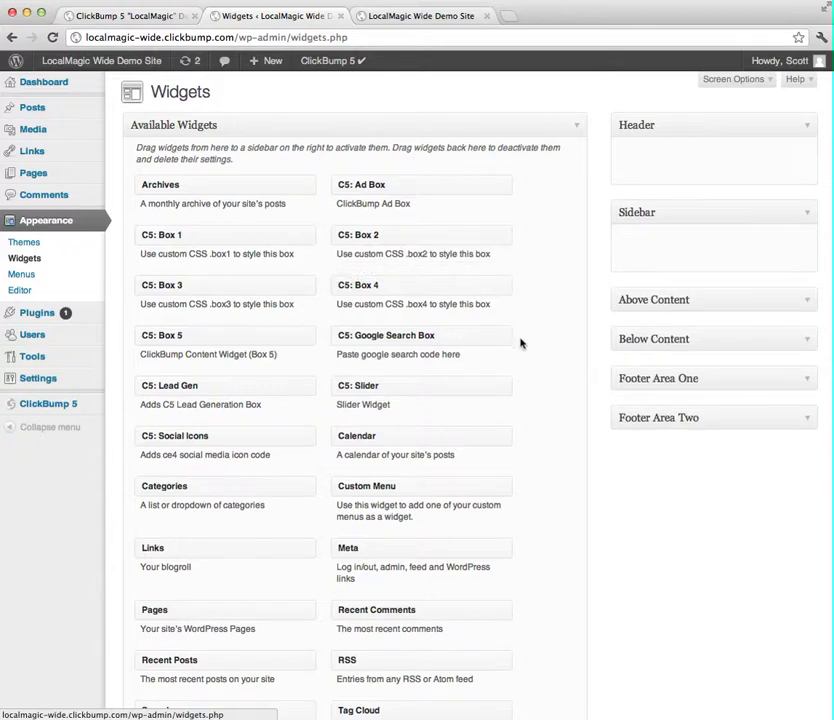
{"action": "mouse_move", "coordinate": [516, 382]}
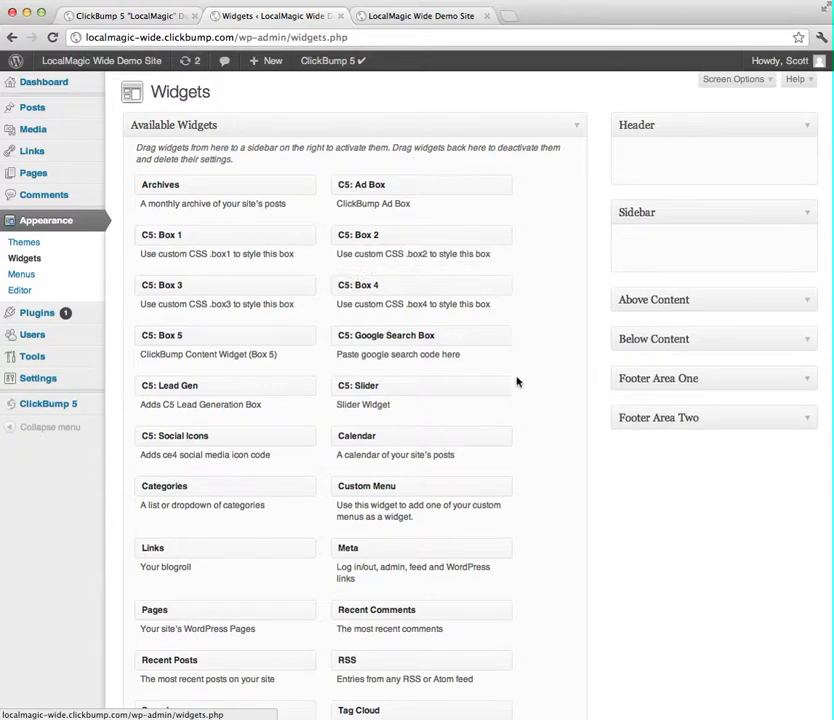
{"action": "mouse_move", "coordinate": [464, 376]}
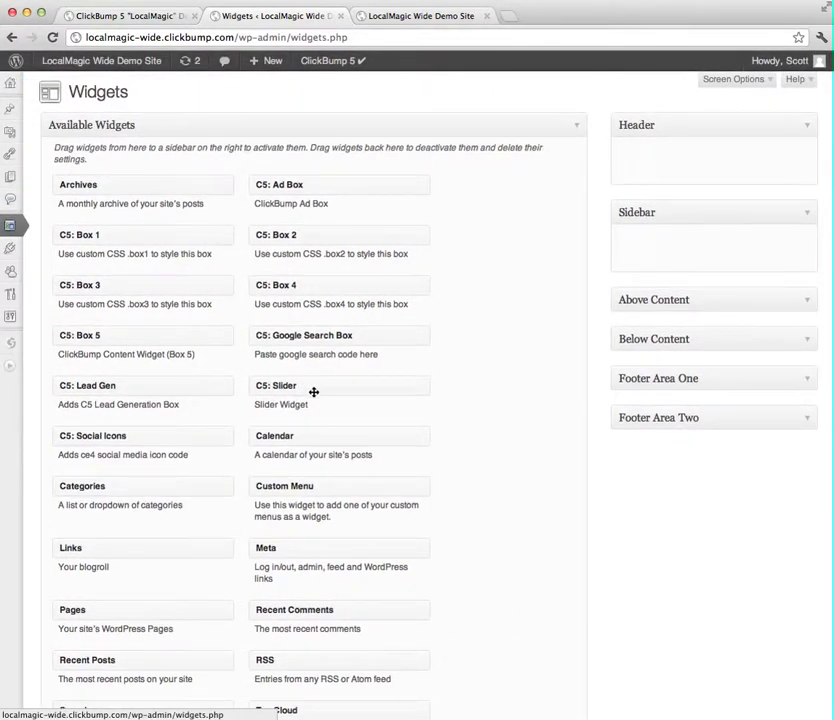
{"action": "scroll", "scroll_direction": "down", "scroll_amount": 3}
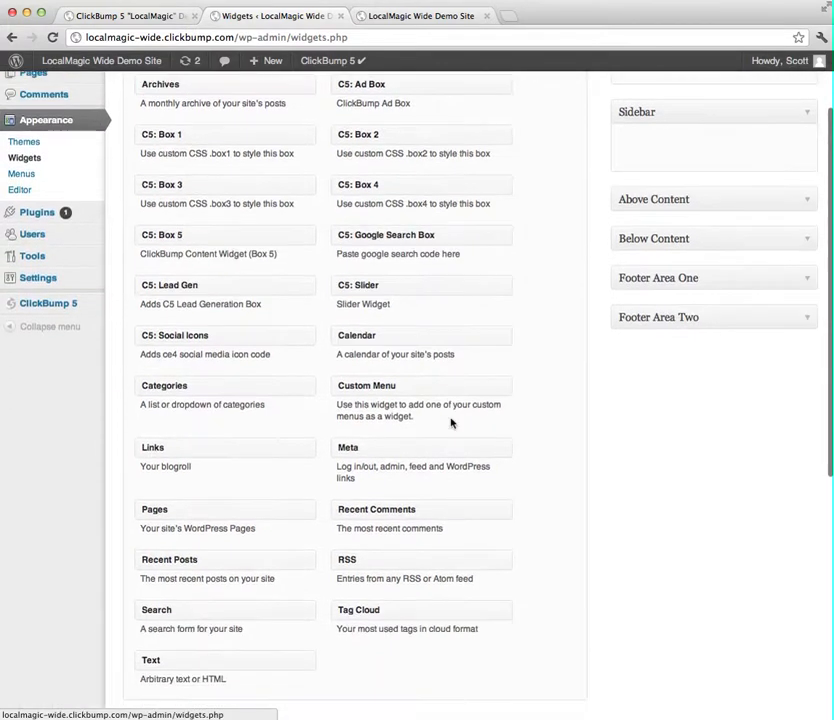
{"action": "scroll", "scroll_direction": "down", "scroll_amount": 3}
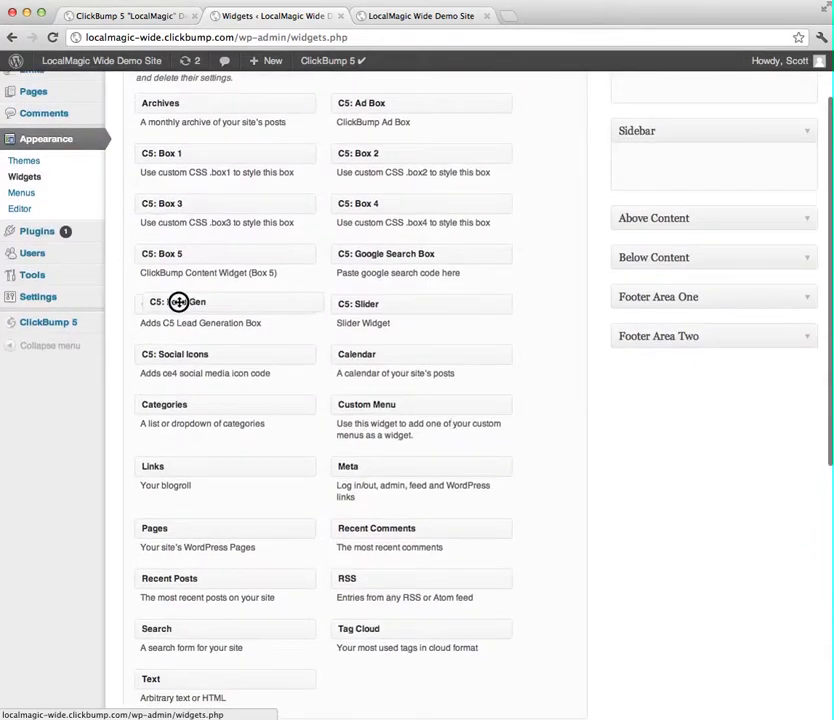
- Place C5 Lead Gen in the Sidebar titled 'Get it Now (It's Free)!' with AWeber form code, then view the homepage
{"action": "left_click", "coordinate": [178, 302]}
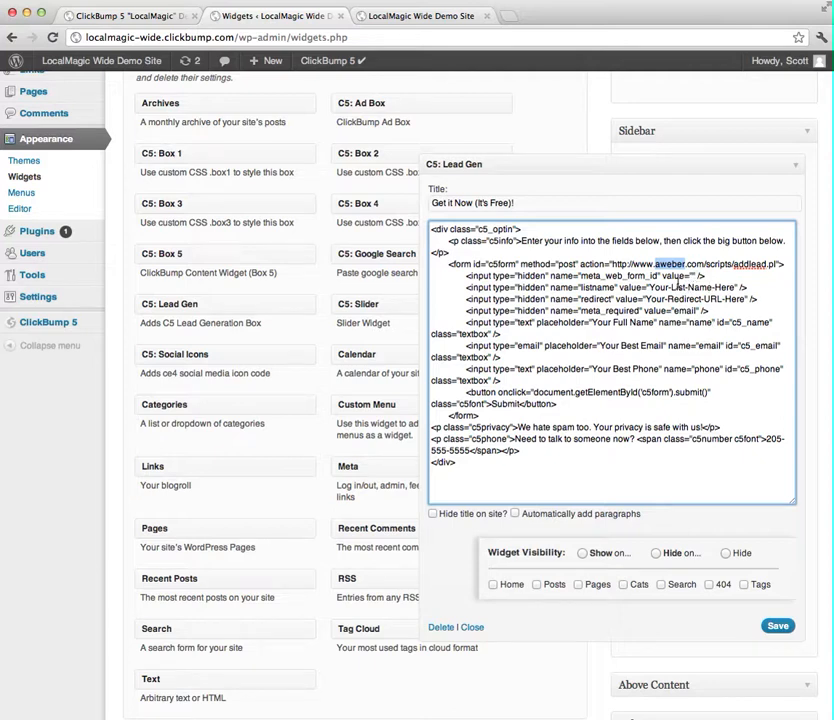
{"action": "double_click", "coordinate": [676, 288]}
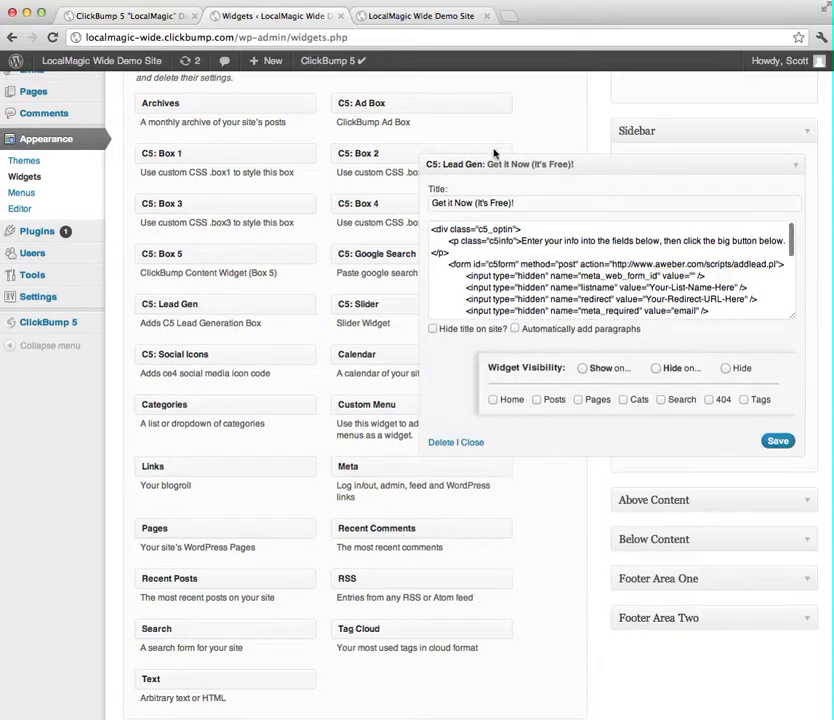
{"action": "left_click", "coordinate": [420, 16]}
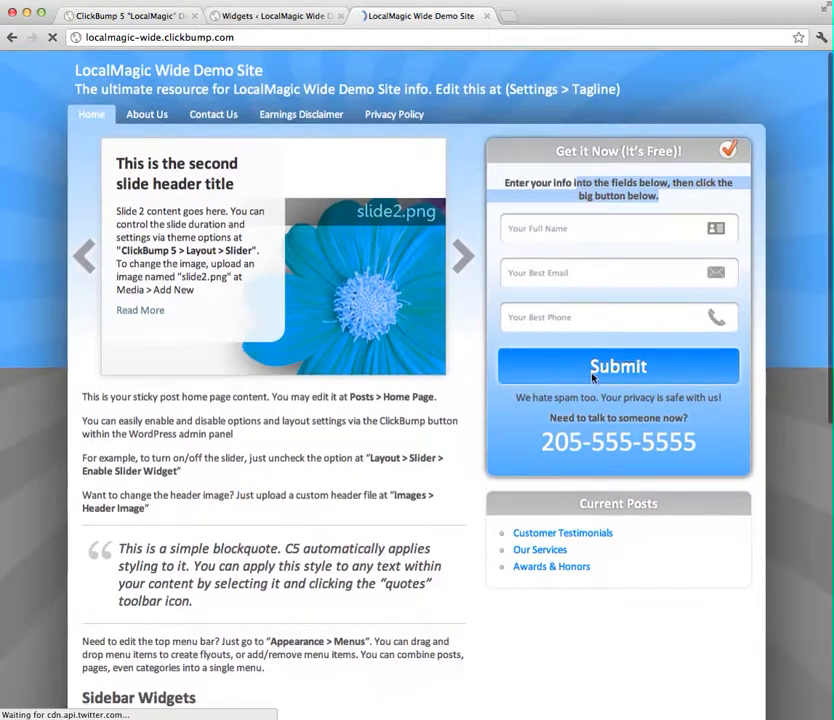
{"action": "left_click", "coordinate": [618, 366]}
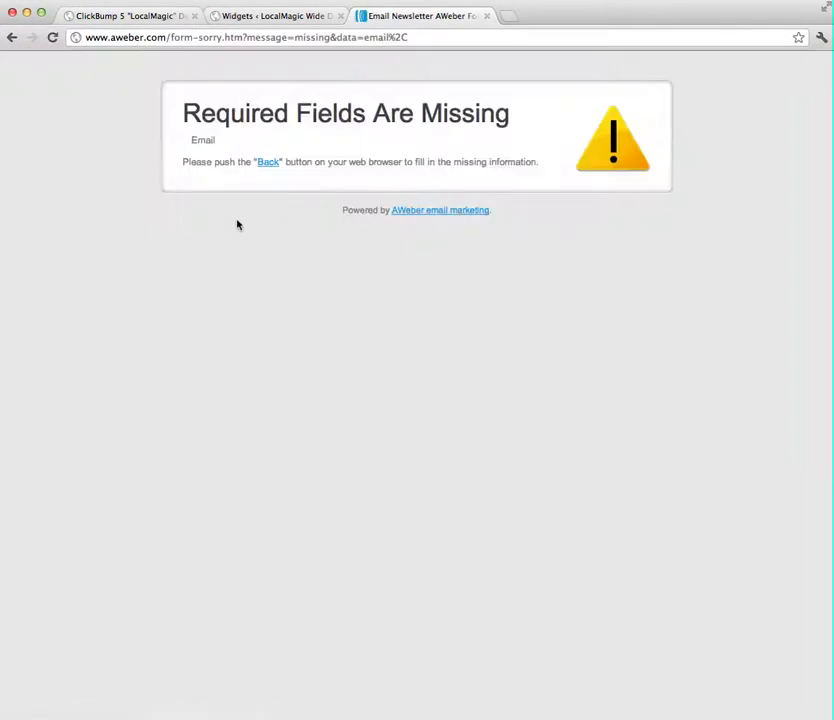
{"action": "mouse_move", "coordinate": [380, 168]}
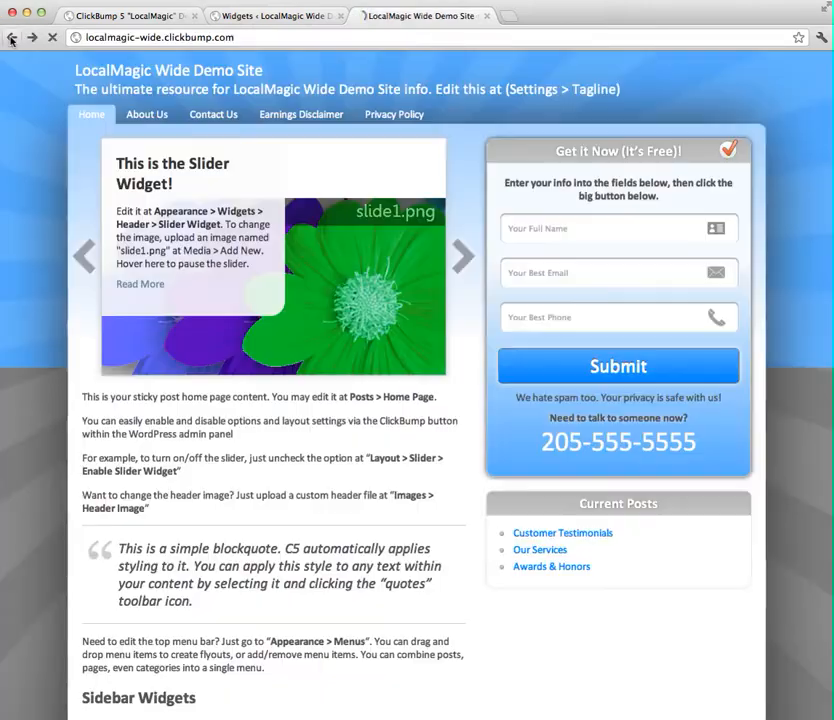
- Autofill name, email and phone into the opt-in form and submit the test signup
{"action": "left_click", "coordinate": [618, 228]}
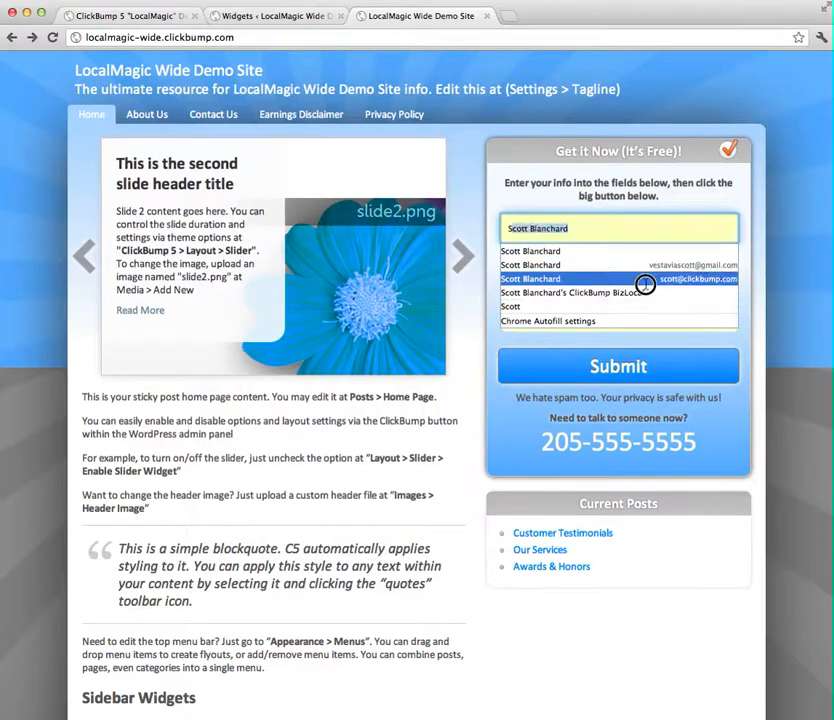
{"action": "left_click", "coordinate": [644, 284]}
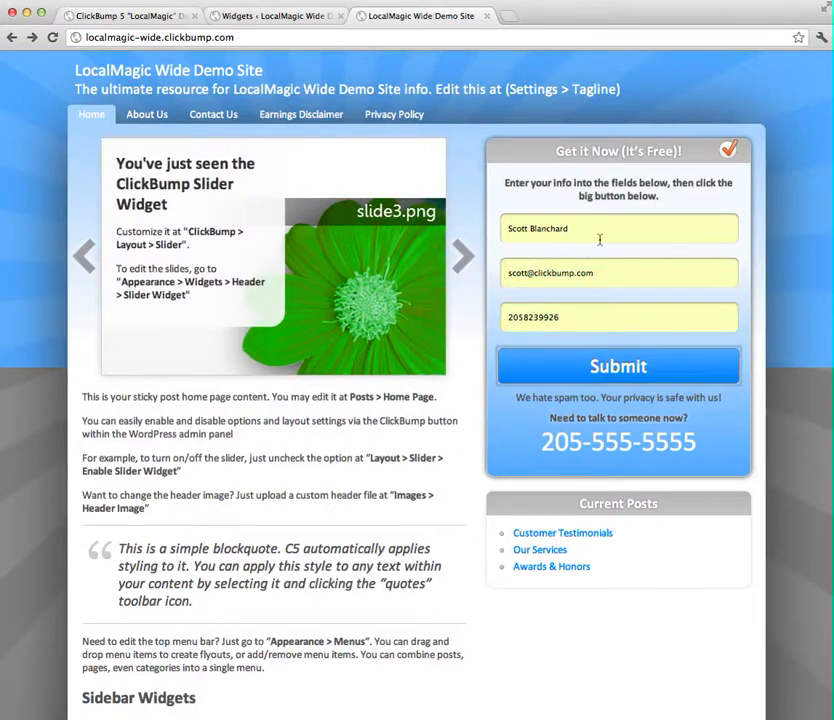
{"action": "left_click", "coordinate": [618, 228]}
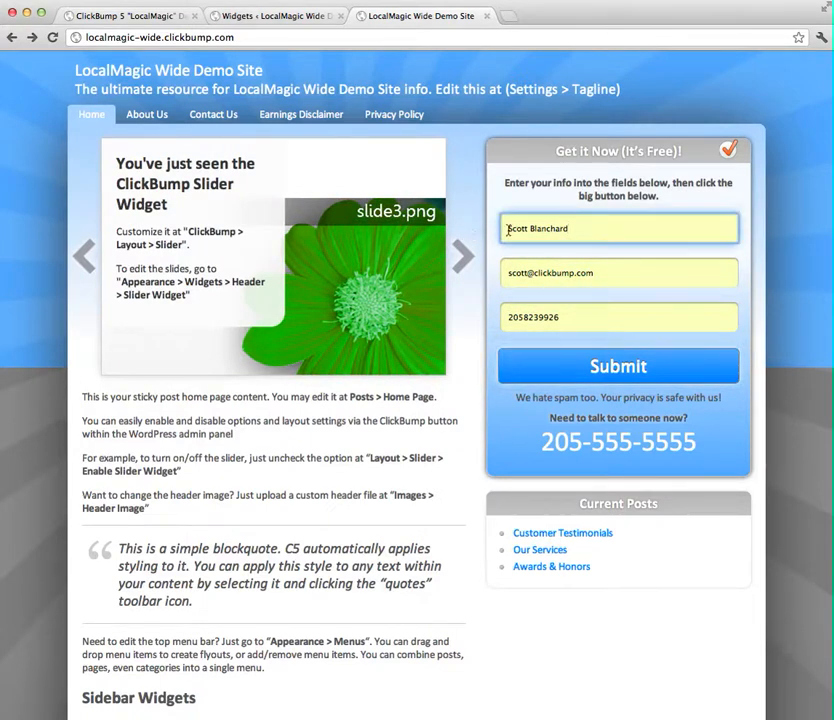
{"action": "left_click", "coordinate": [618, 228]}
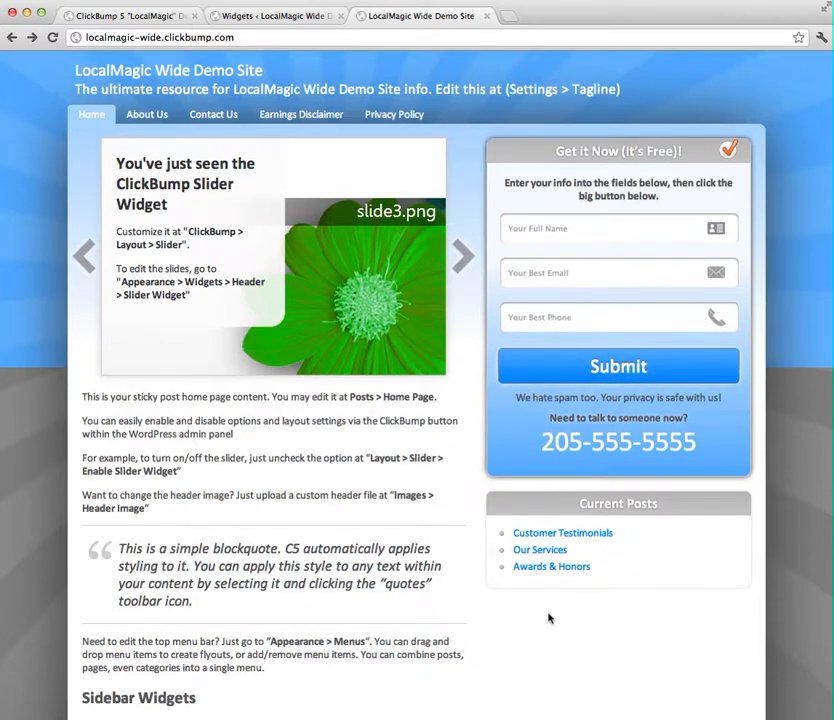
{"action": "scroll", "scroll_direction": "down", "scroll_amount": 3}
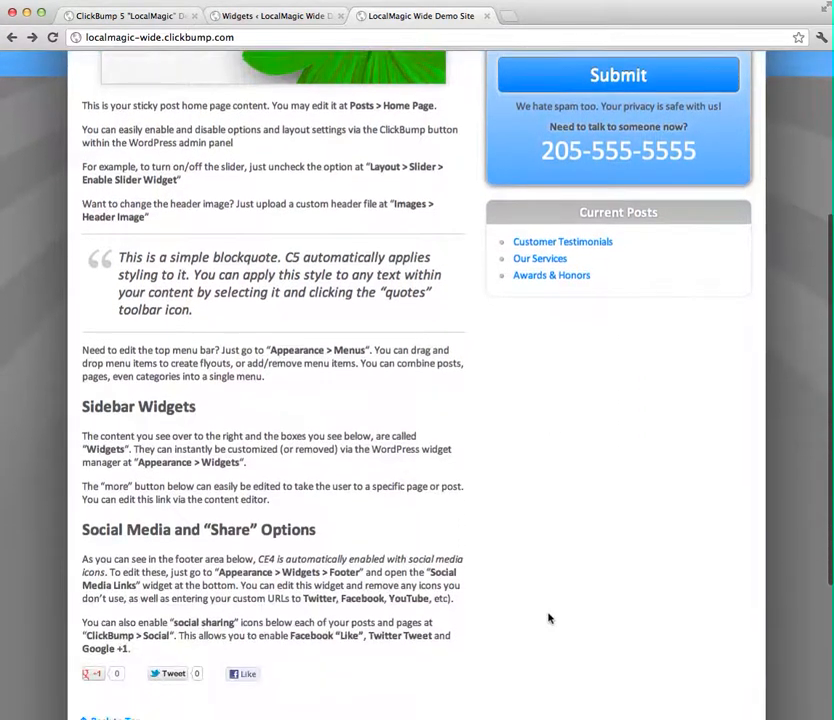
{"action": "scroll", "scroll_direction": "up", "scroll_amount": 3}
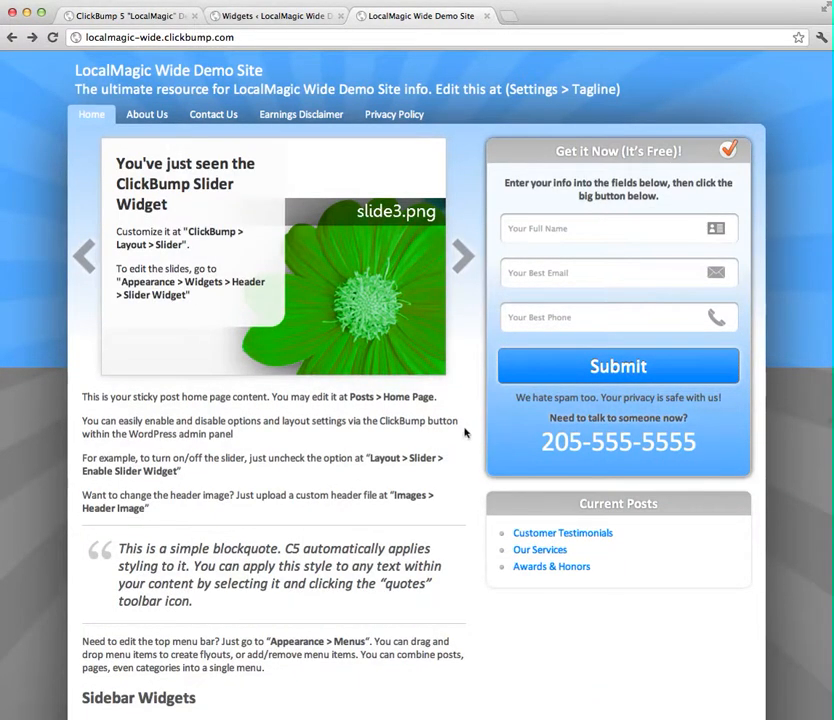
{"action": "mouse_move", "coordinate": [62, 184]}
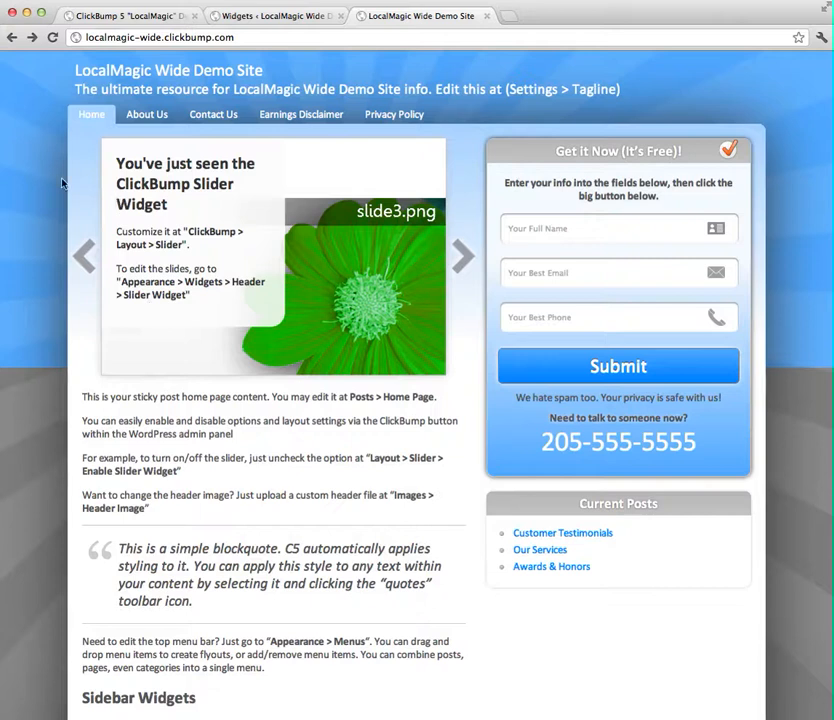
{"action": "mouse_move", "coordinate": [4, 148]}
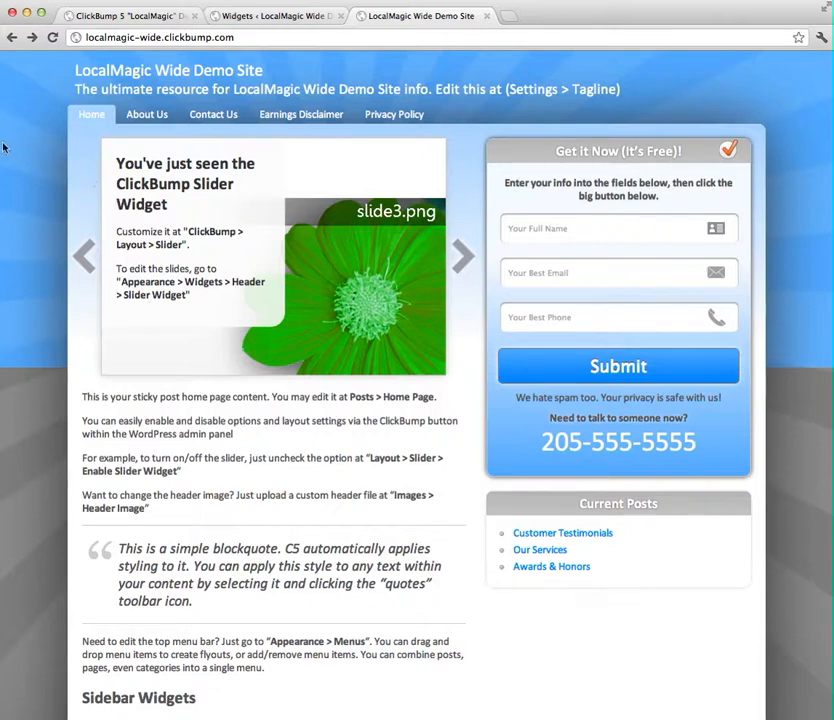